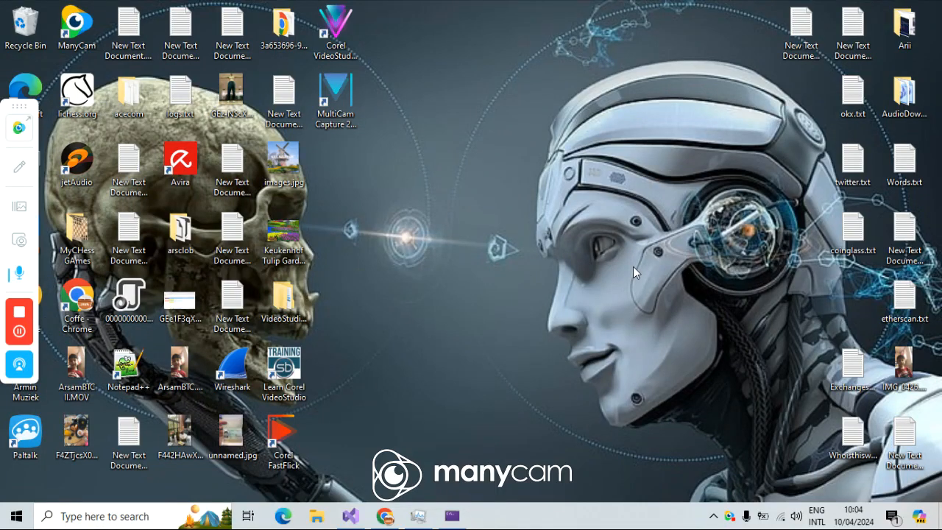
mouse_move(708, 364)
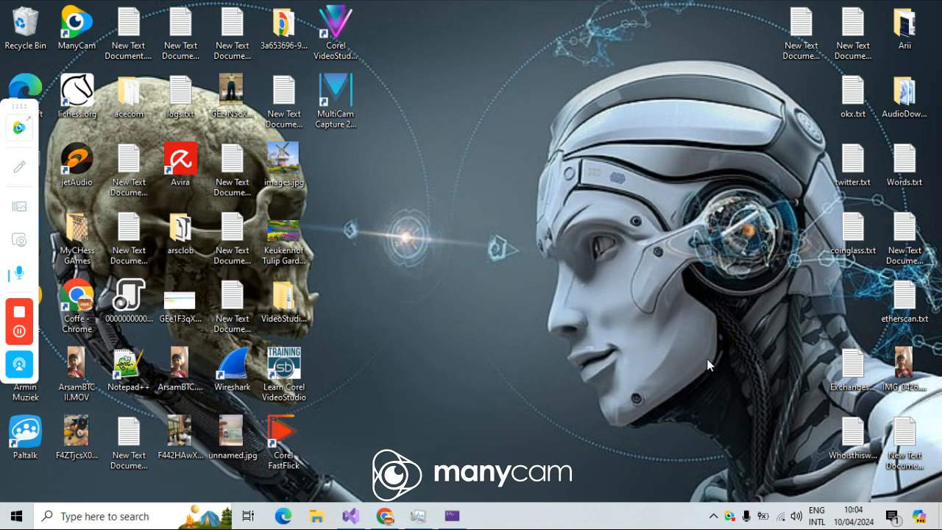
mouse_move(701, 362)
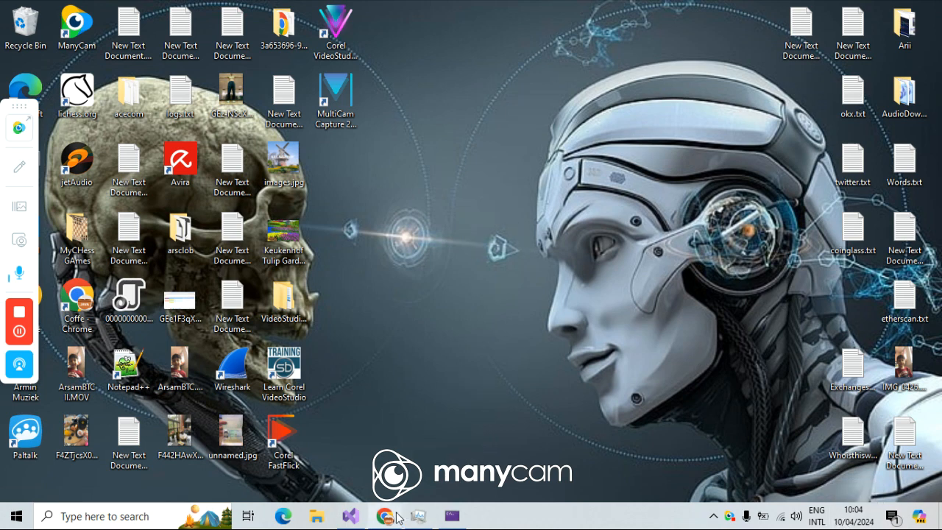
click(380, 515)
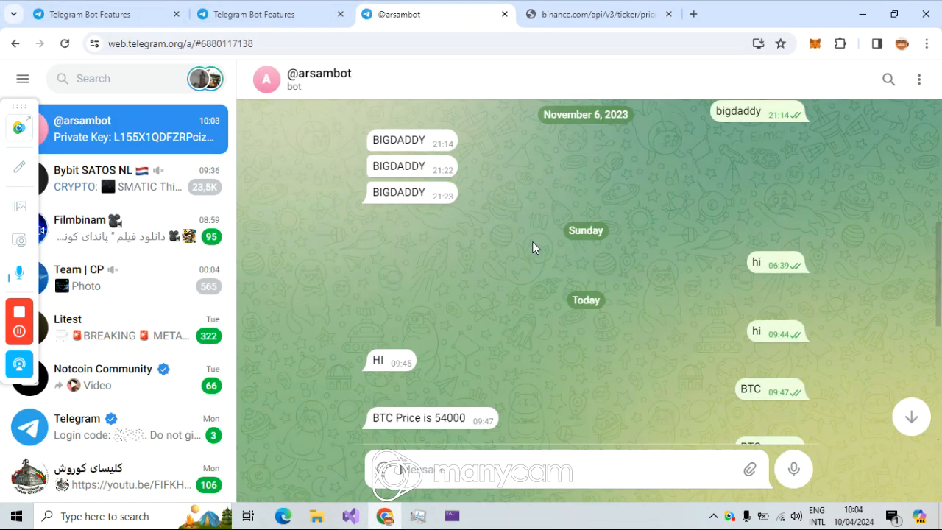
scroll(down, 3)
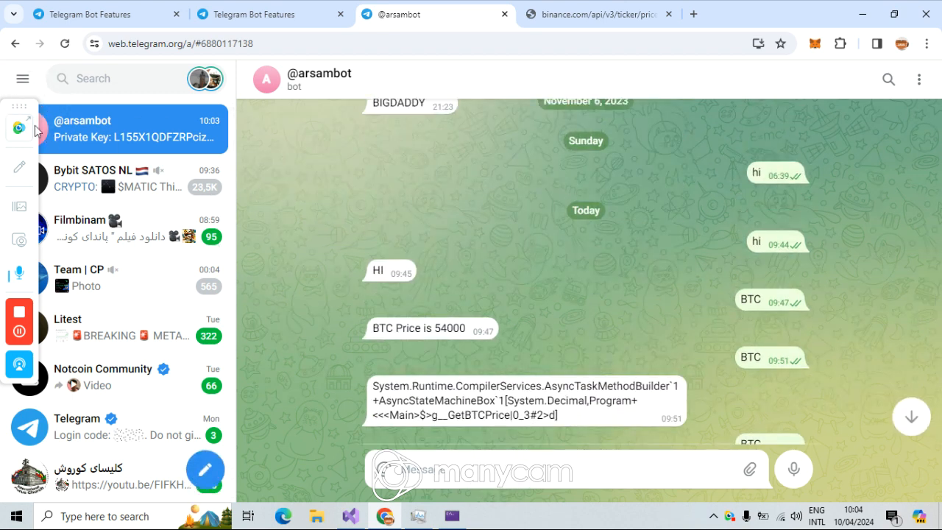
mouse_move(308, 155)
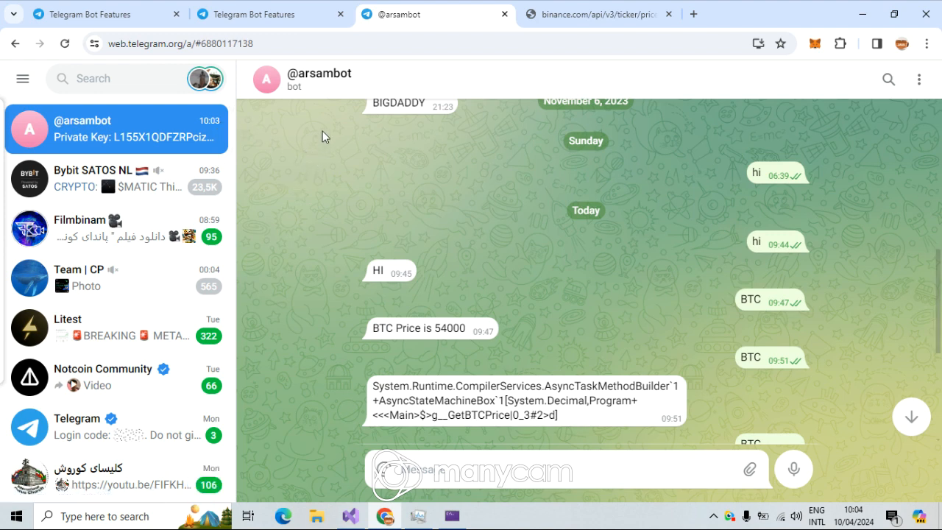
scroll(down, 3)
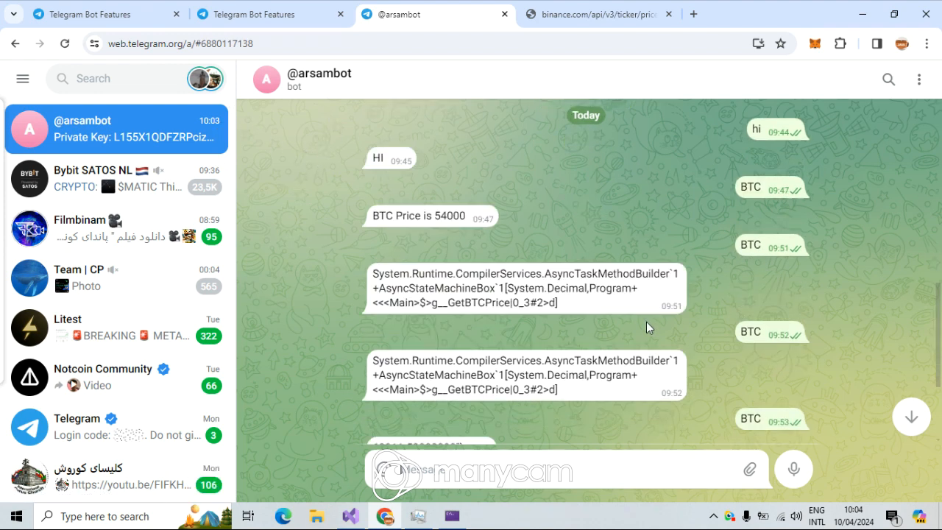
scroll(down, 3)
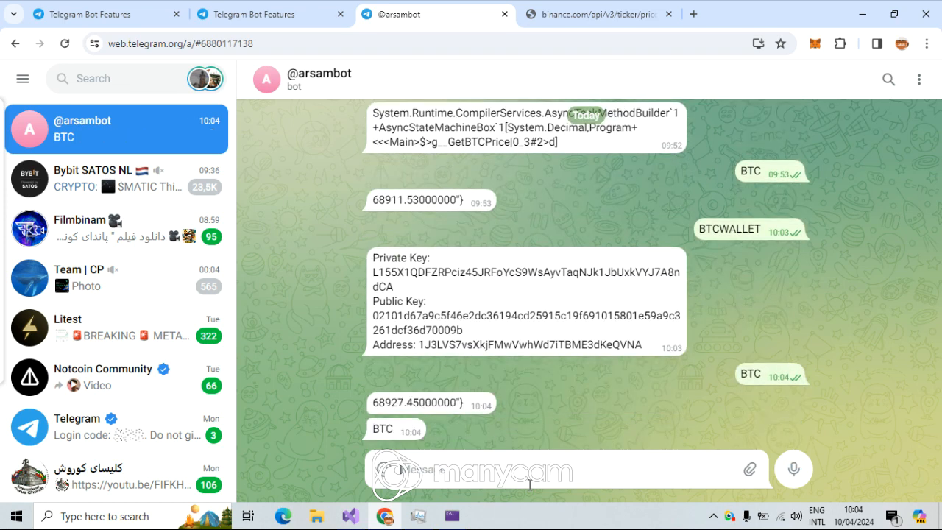
mouse_move(530, 460)
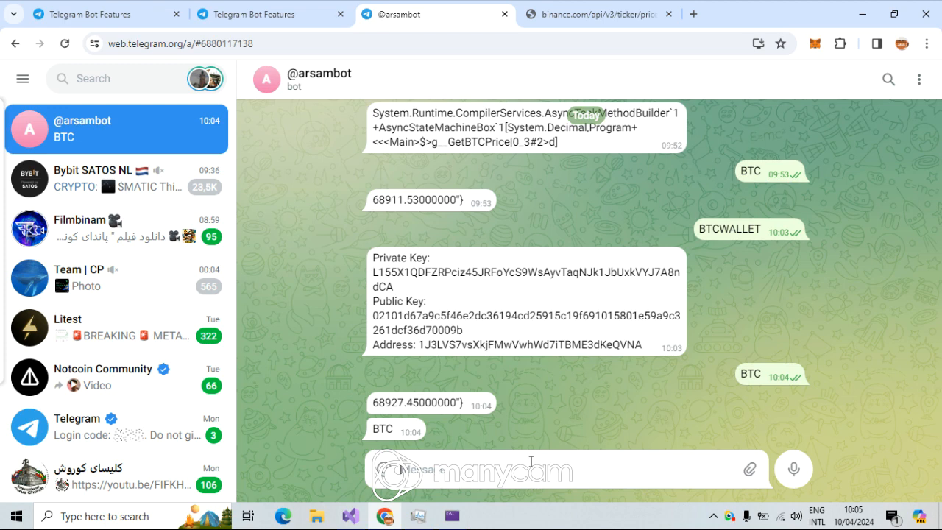
double_click(728, 230)
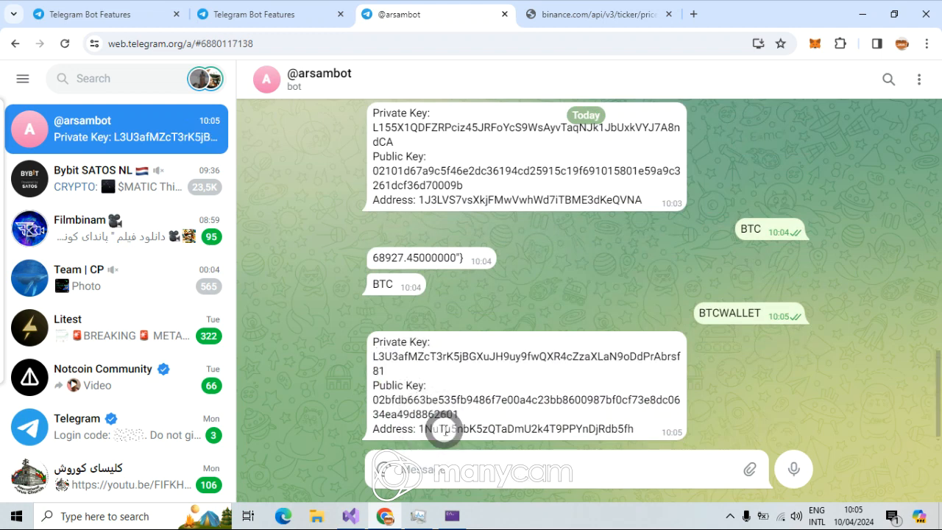
double_click(518, 430)
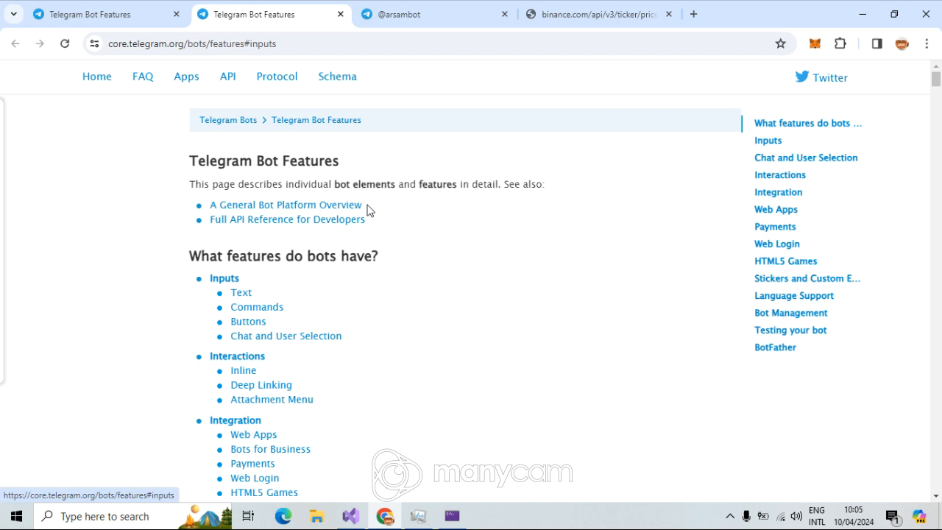
Step: Go via the API link to 'Bots: An introduction for developers' and read down to Manage Your Business
click(226, 77)
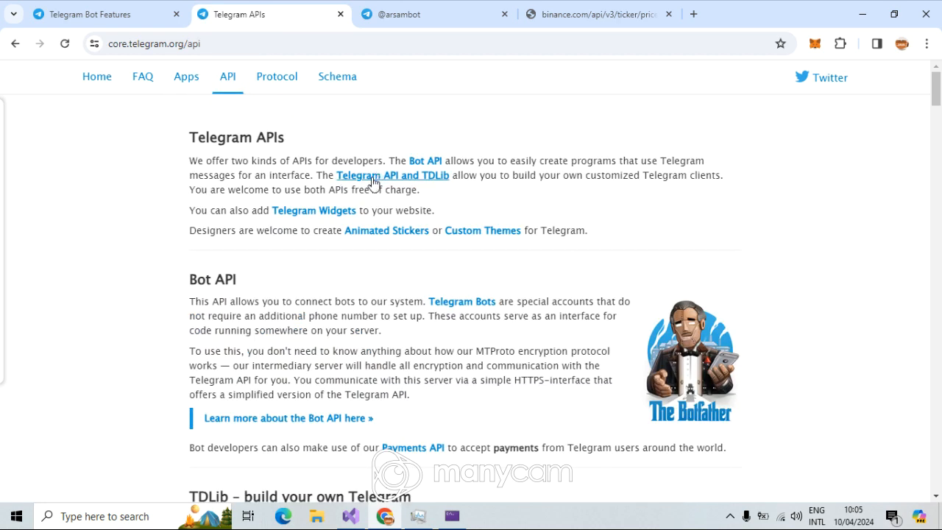
scroll(down, 3)
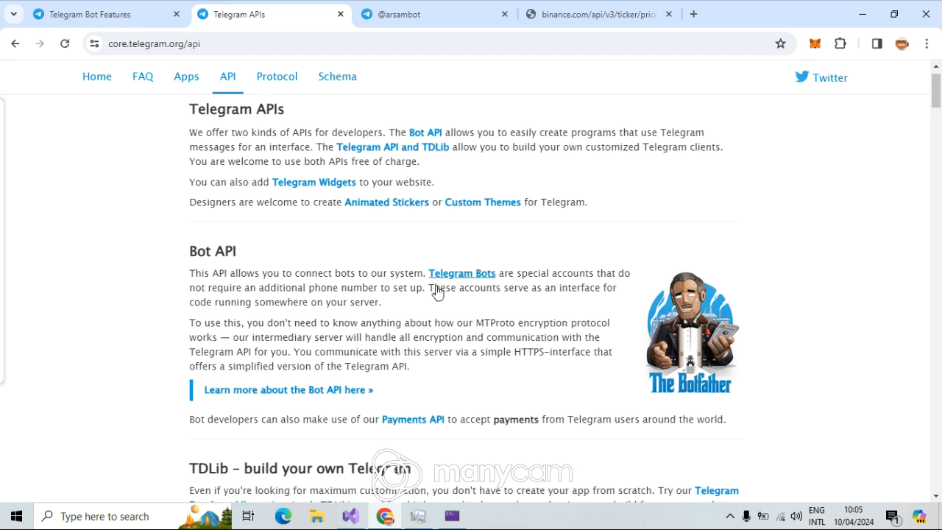
scroll(down, 3)
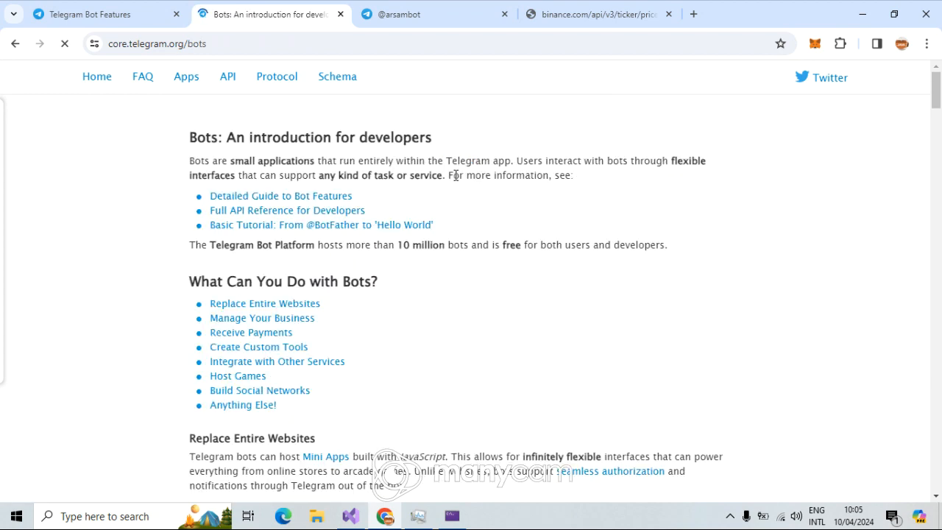
scroll(down, 3)
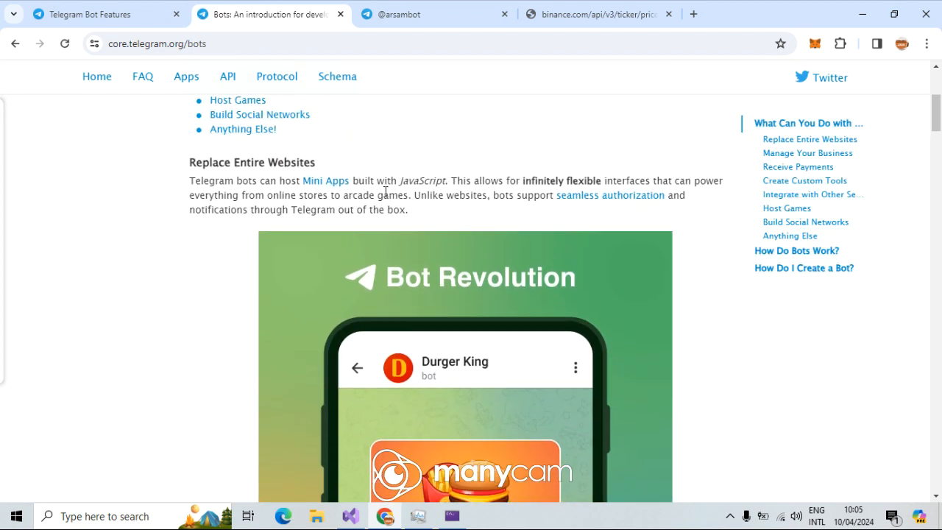
scroll(down, 3)
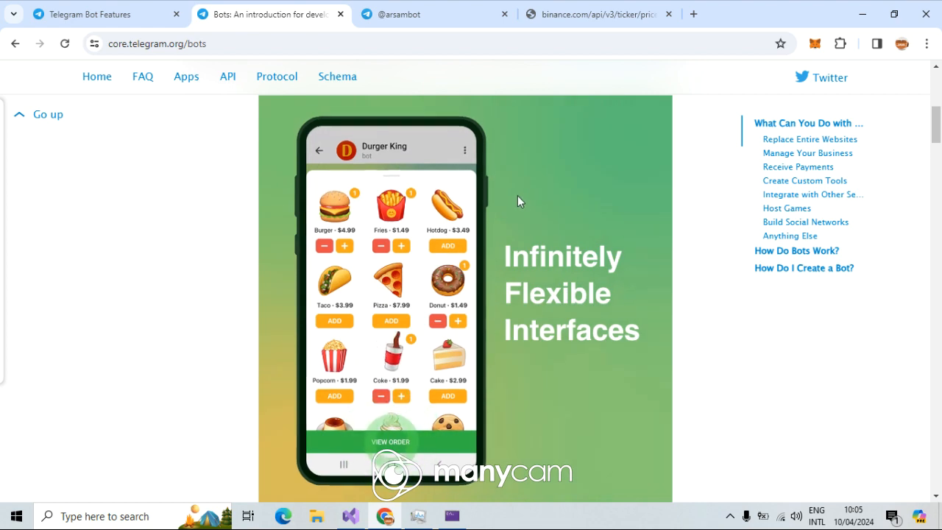
scroll(down, 3)
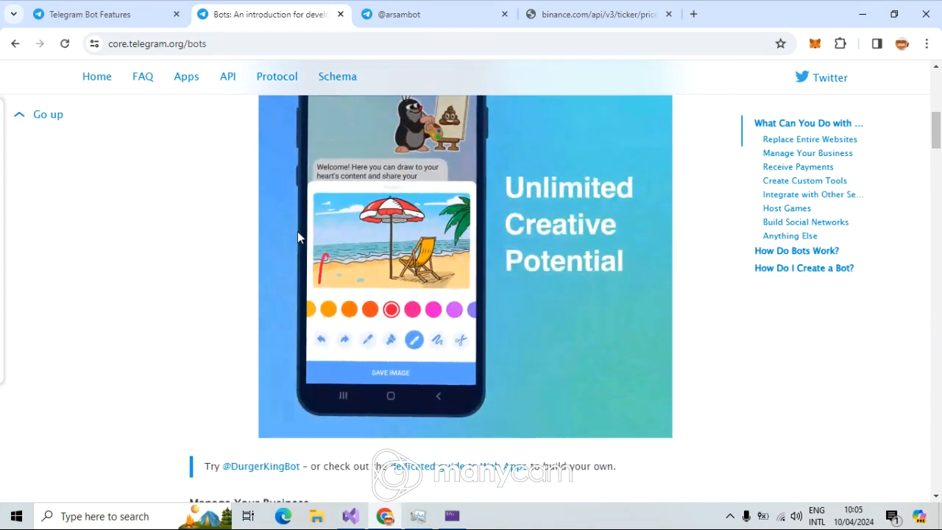
scroll(down, 3)
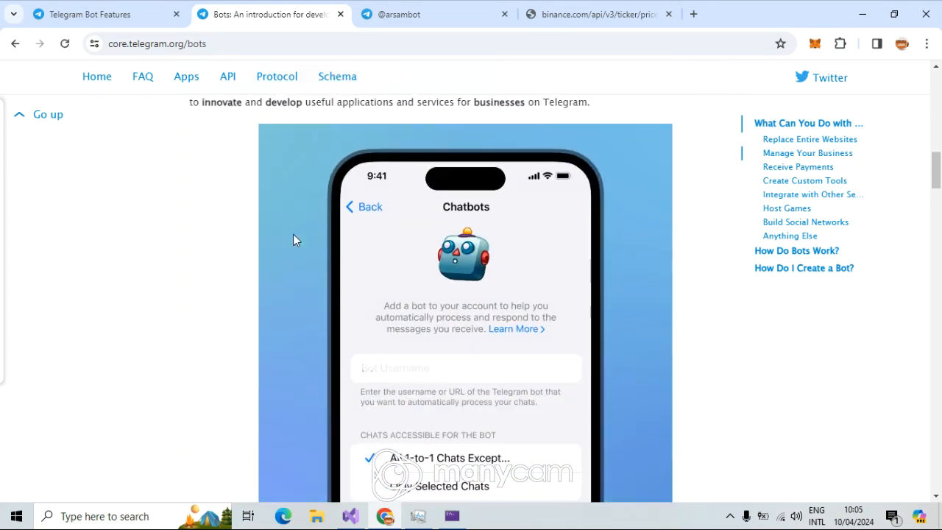
scroll(up, 3)
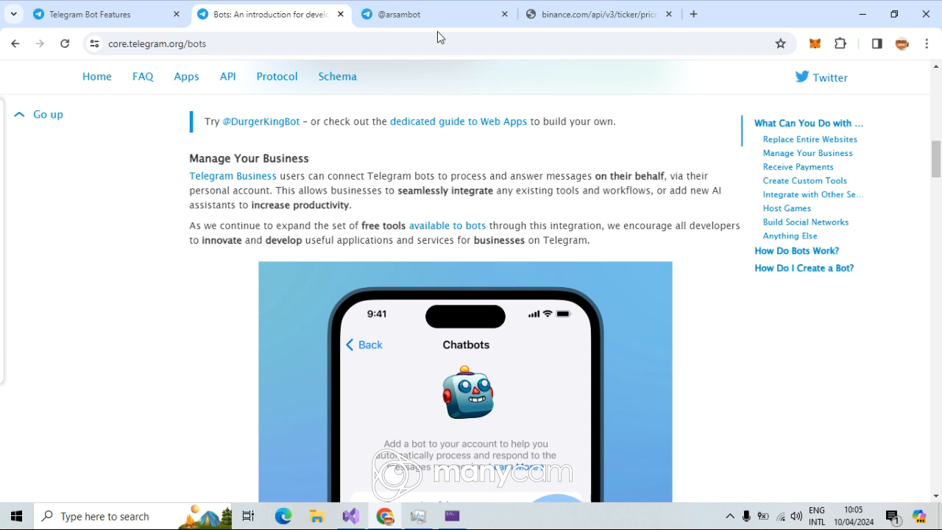
mouse_move(848, 12)
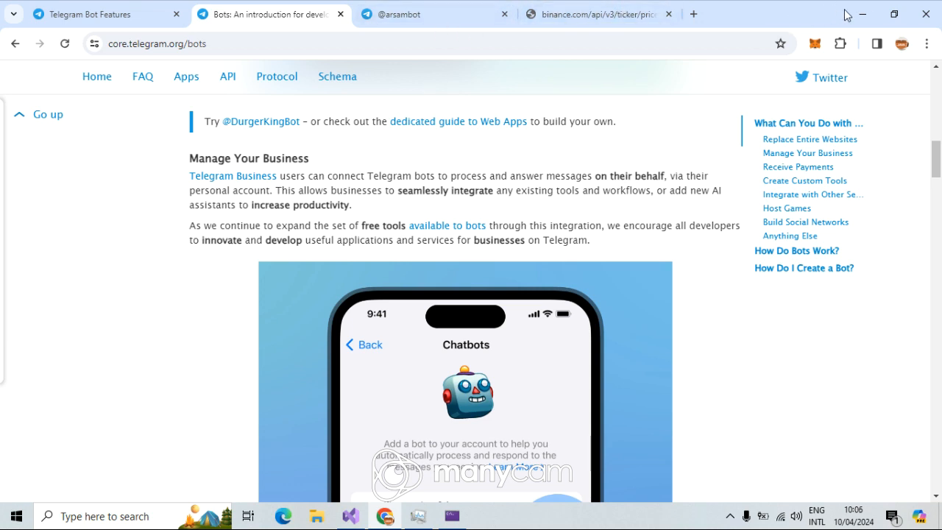
mouse_move(851, 14)
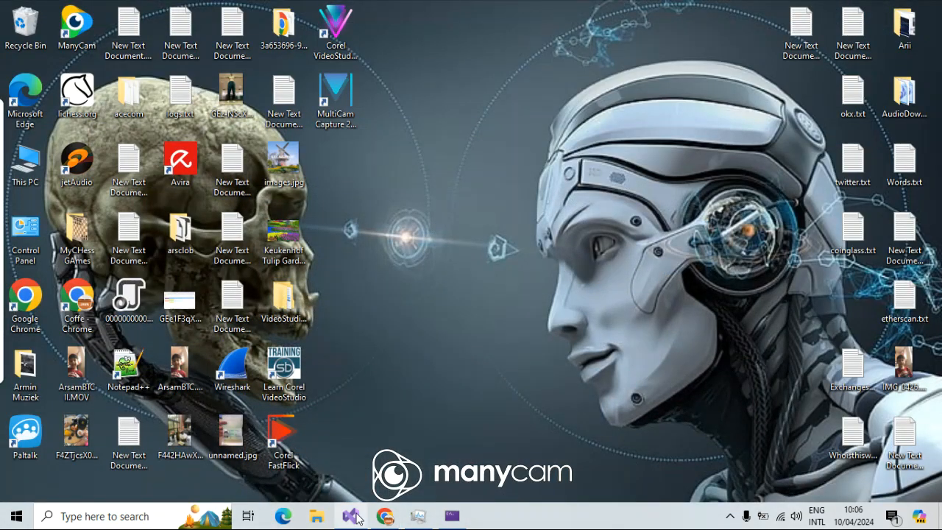
Step: Bring Visual Studio forward and view the solution's installed NuGet packages from the Tools menu
click(350, 515)
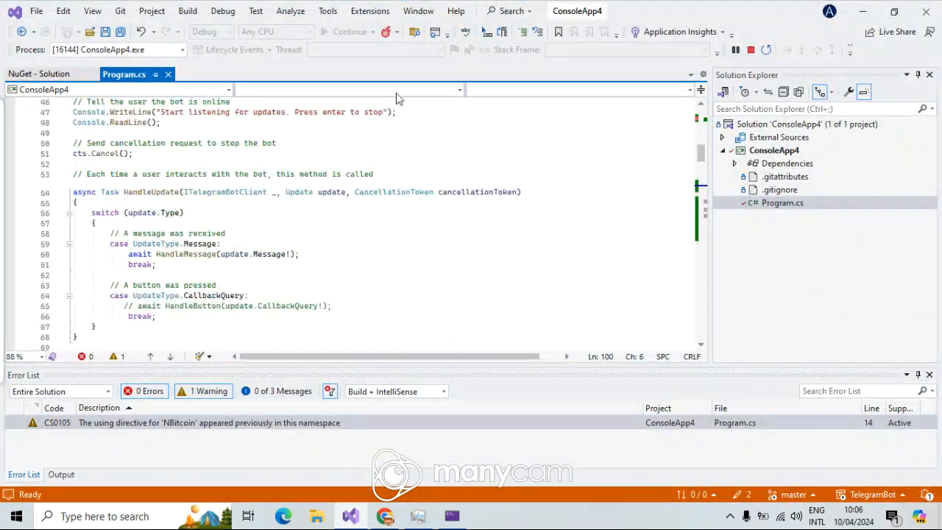
click(327, 10)
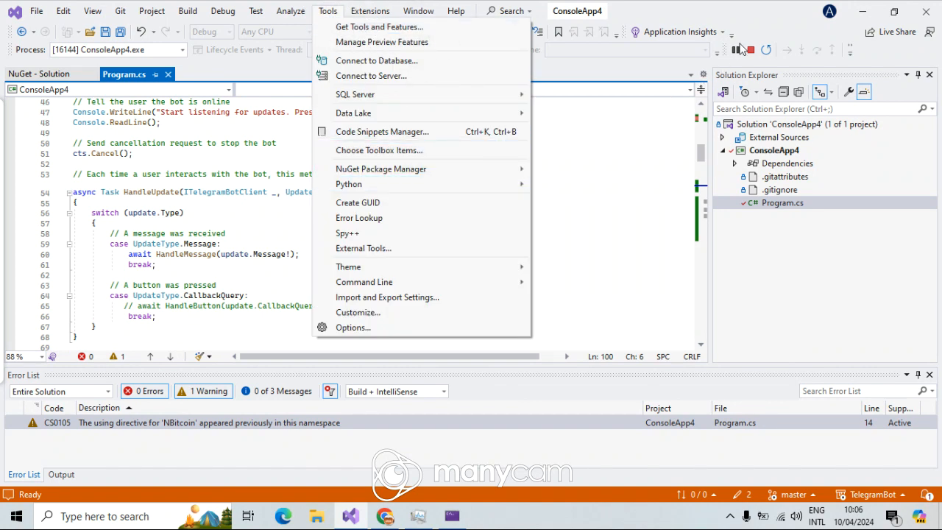
mouse_move(403, 168)
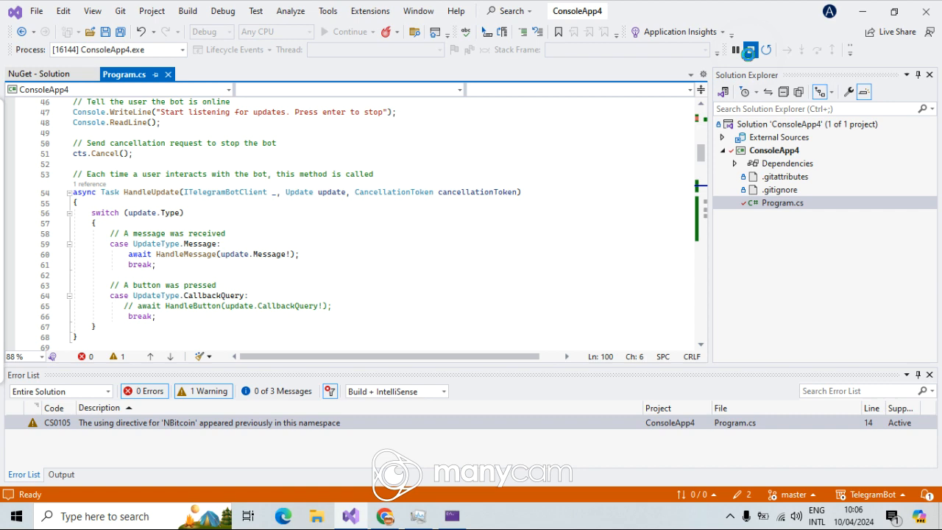
click(327, 10)
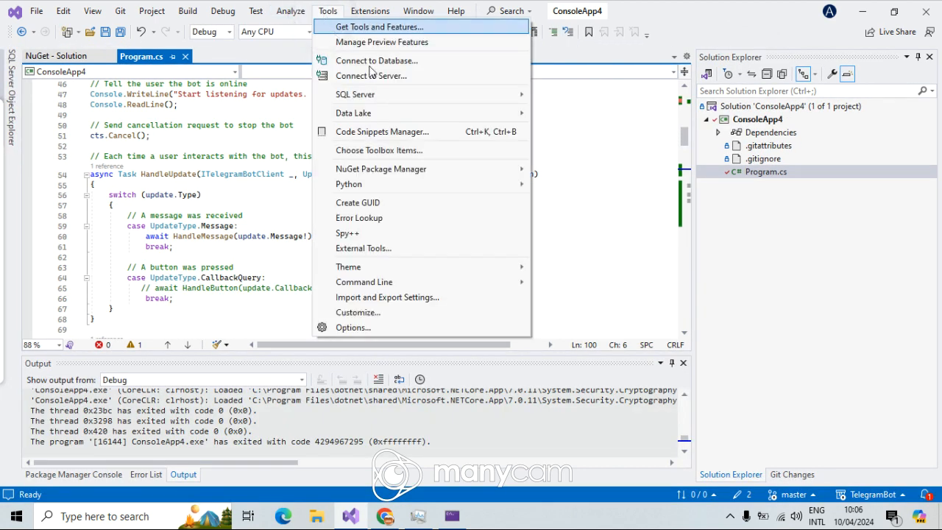
mouse_move(381, 168)
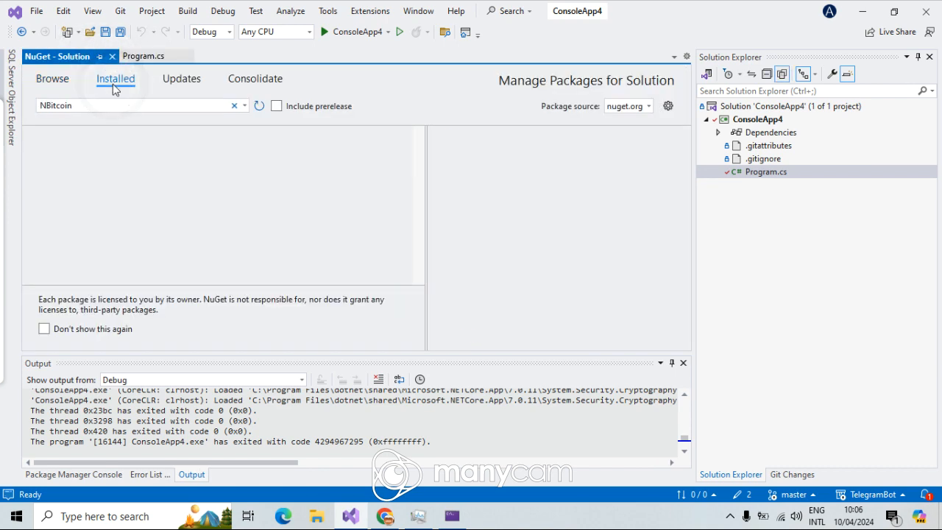
click(106, 106)
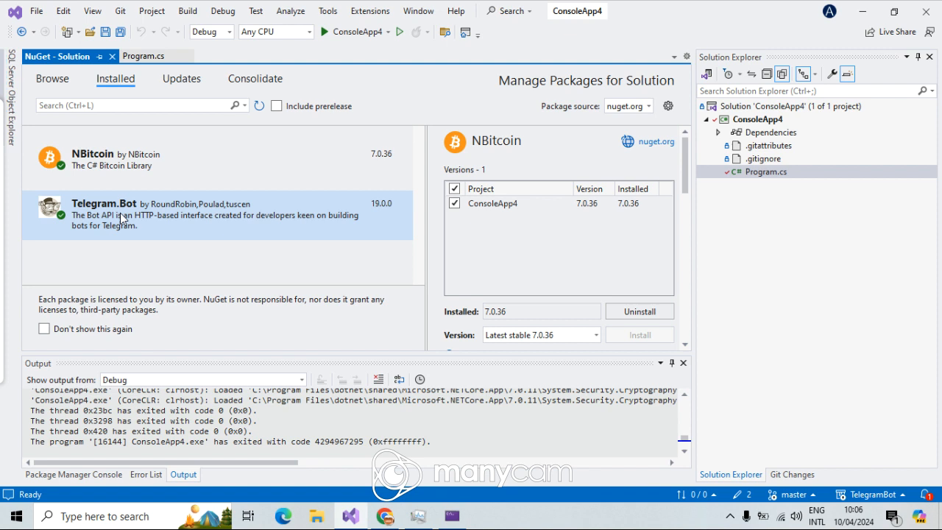
mouse_move(94, 226)
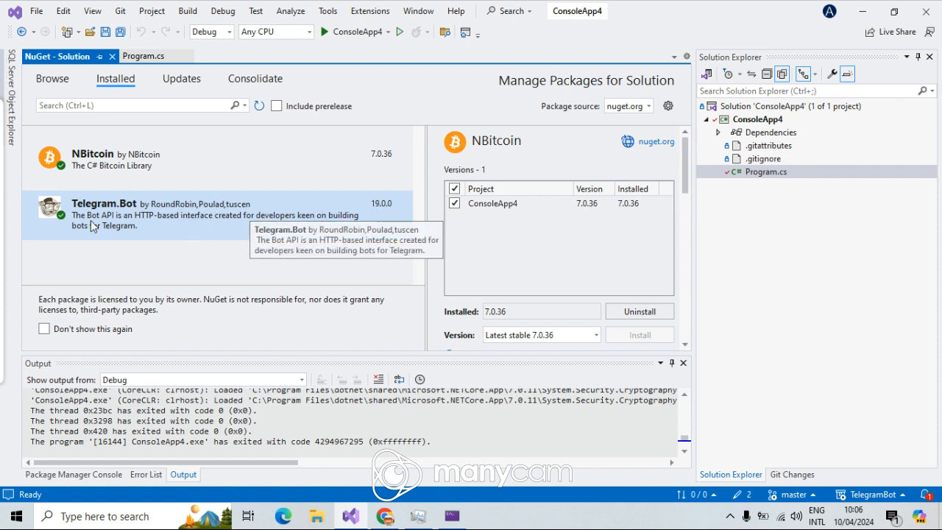
mouse_move(119, 167)
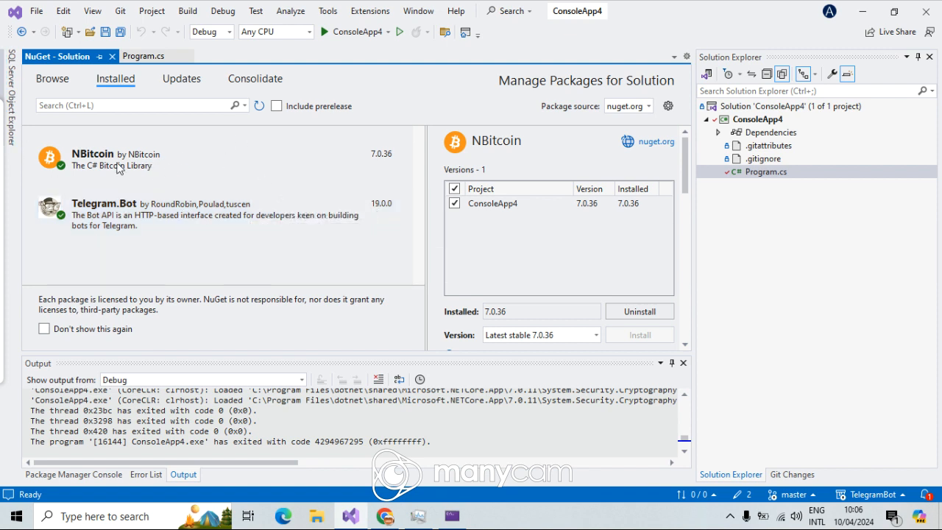
mouse_move(97, 164)
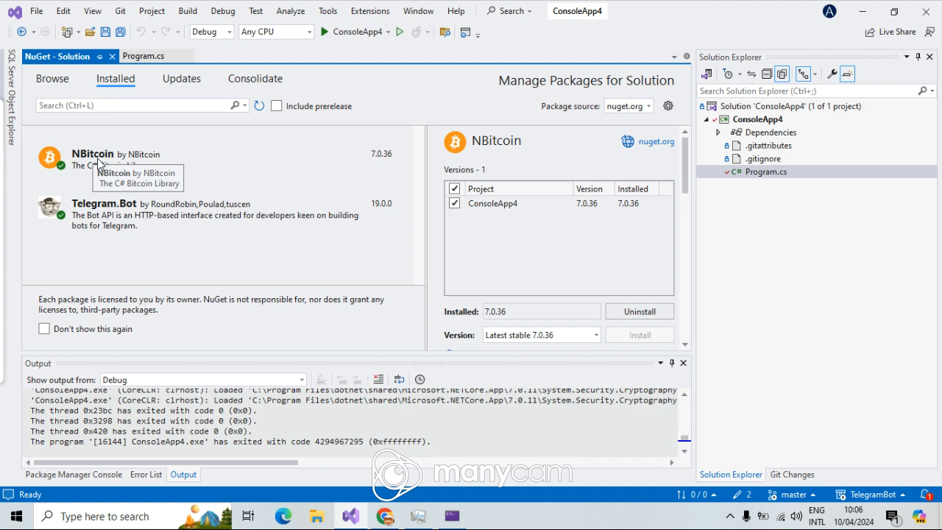
mouse_move(118, 156)
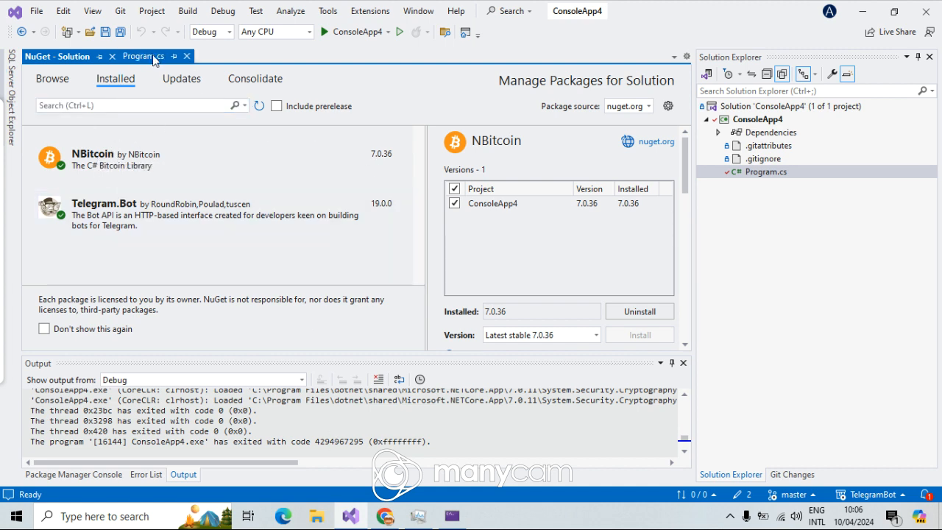
mouse_move(151, 59)
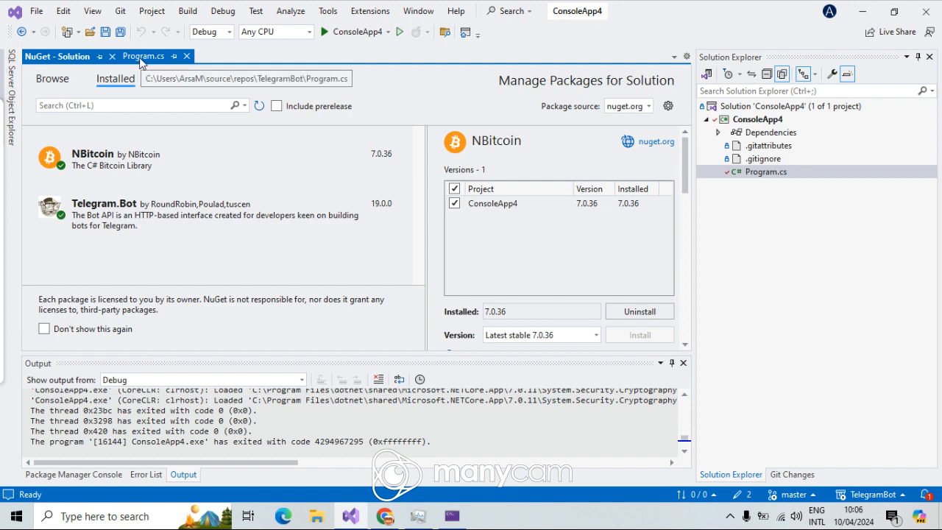
mouse_move(150, 69)
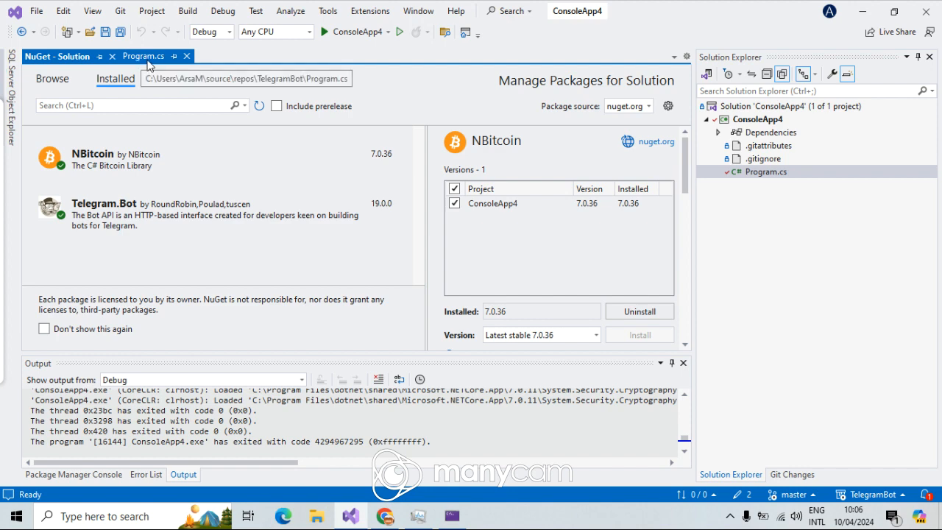
Step: Return to the Program.cs code, then bring Telegram Web back to the front
click(147, 56)
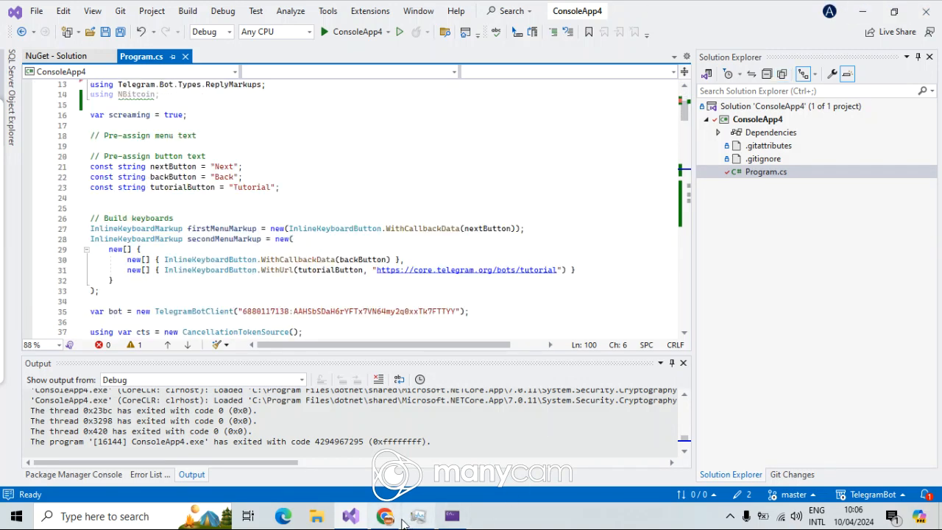
click(387, 515)
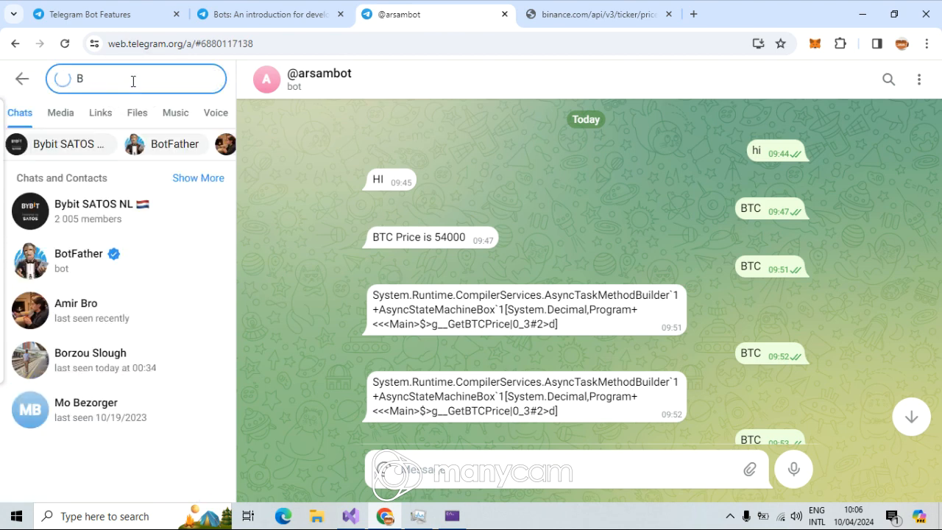
Step: Search 'Bot', enter the BotFather chat and scroll to the HTTP API token message
text(ot)
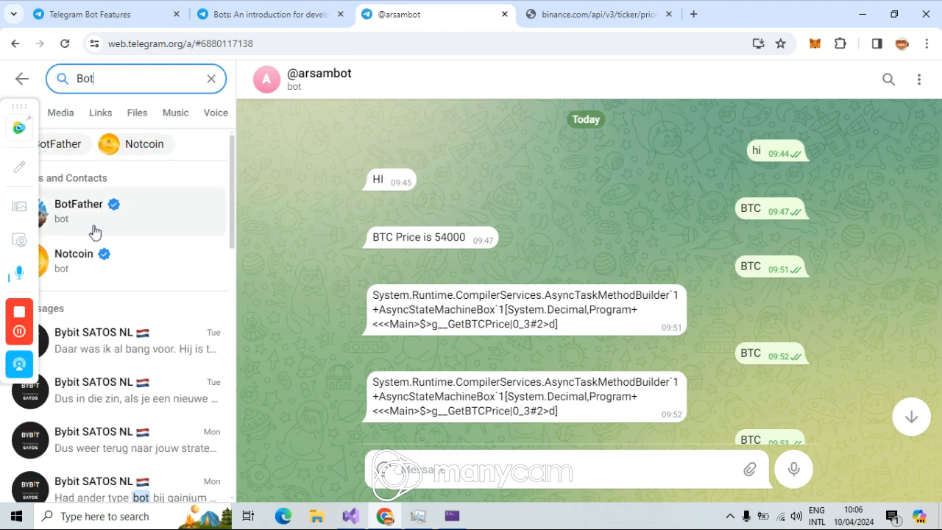
click(78, 212)
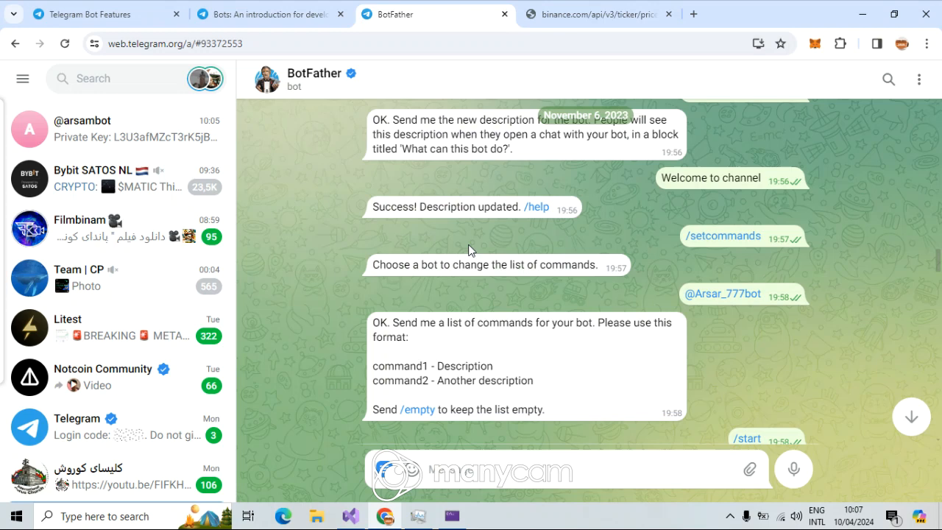
scroll(down, 3)
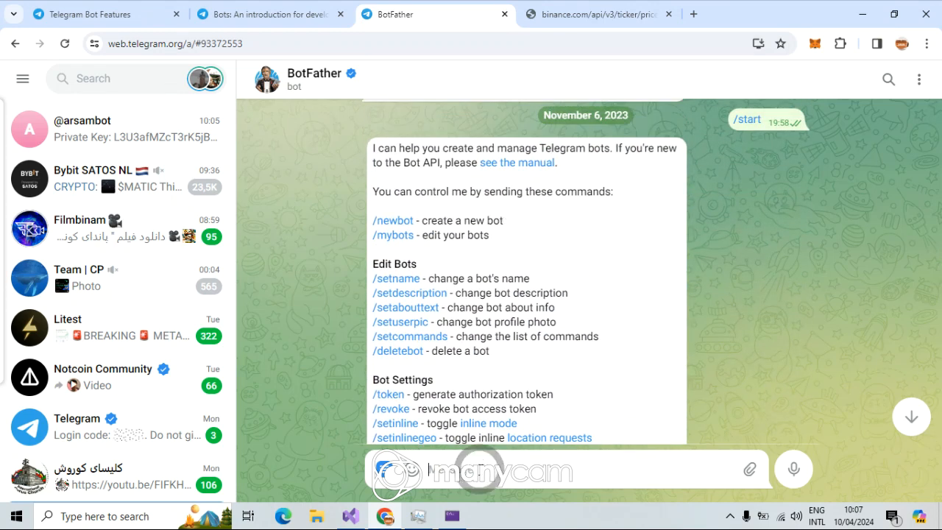
mouse_move(523, 224)
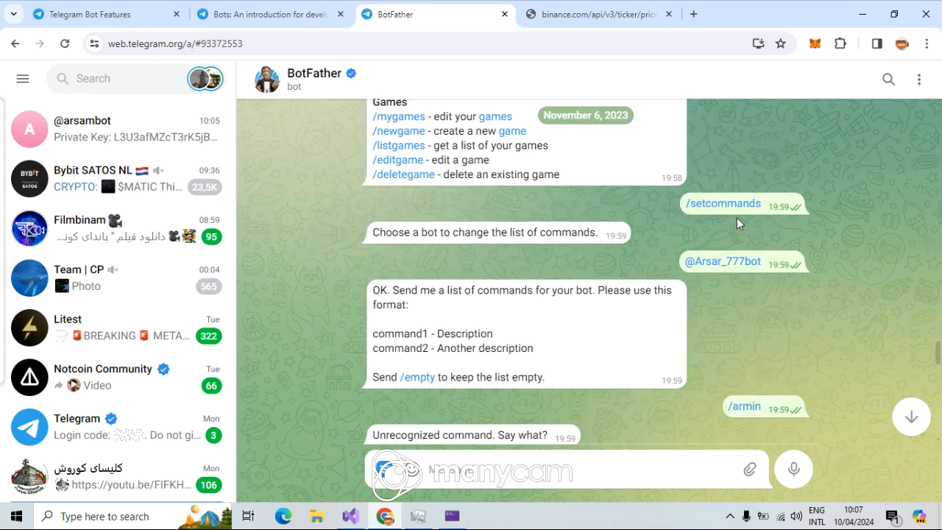
scroll(down, 3)
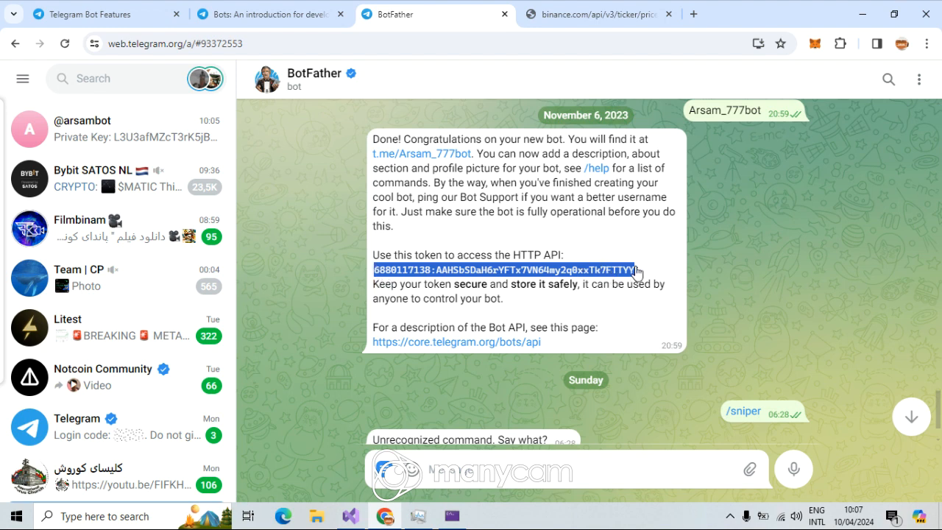
mouse_move(625, 299)
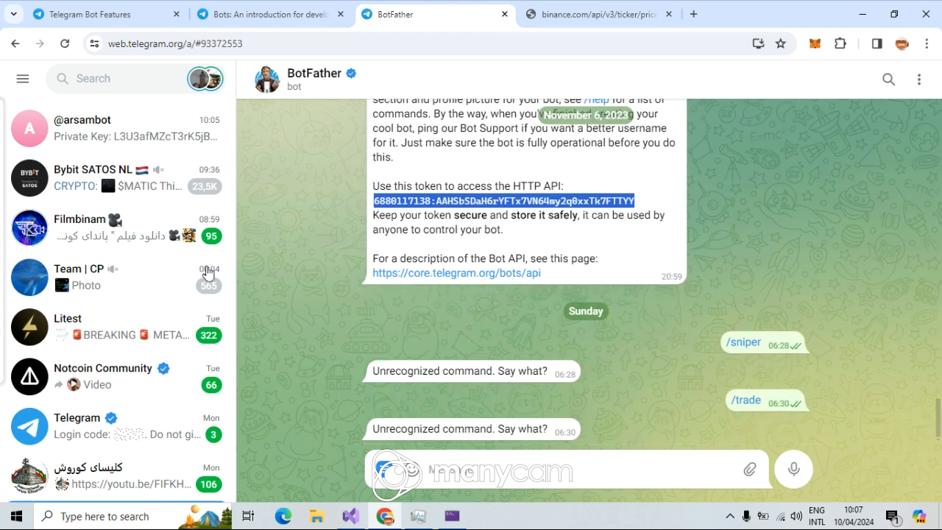
scroll(down, 3)
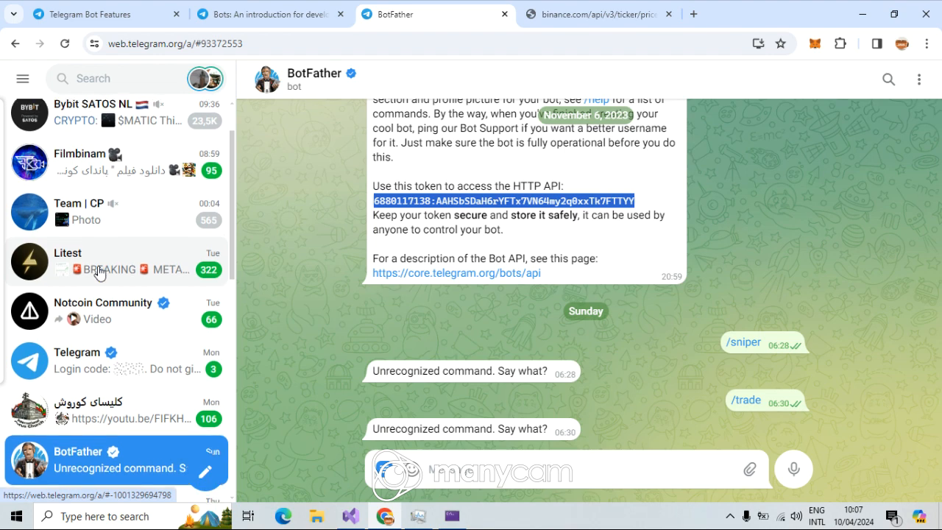
scroll(down, 3)
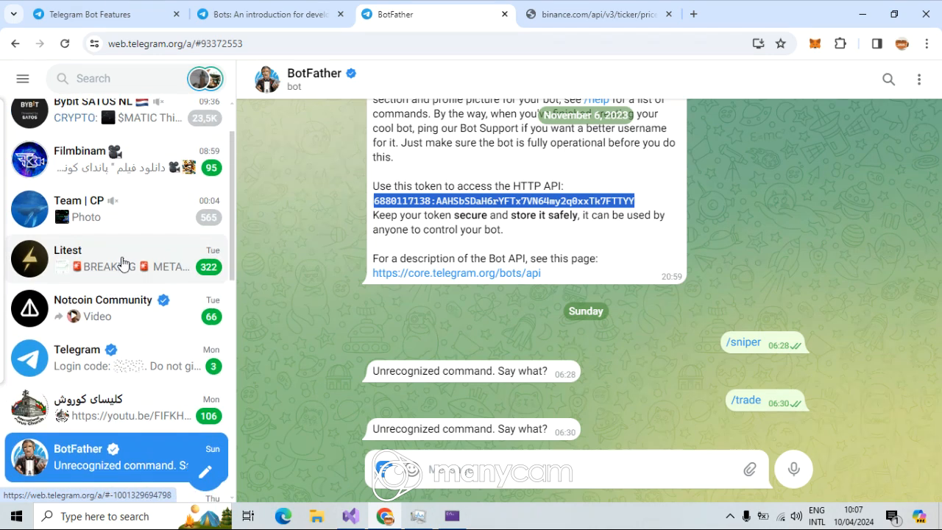
click(110, 190)
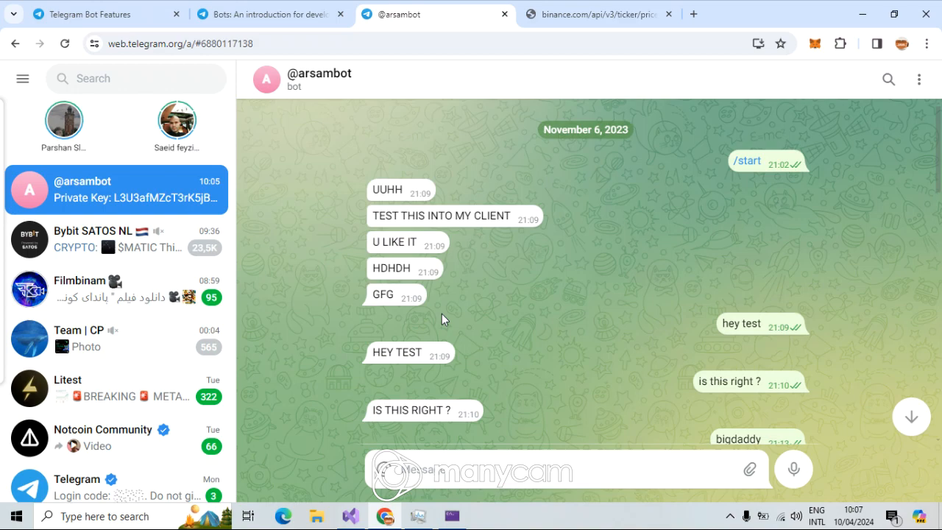
scroll(down, 3)
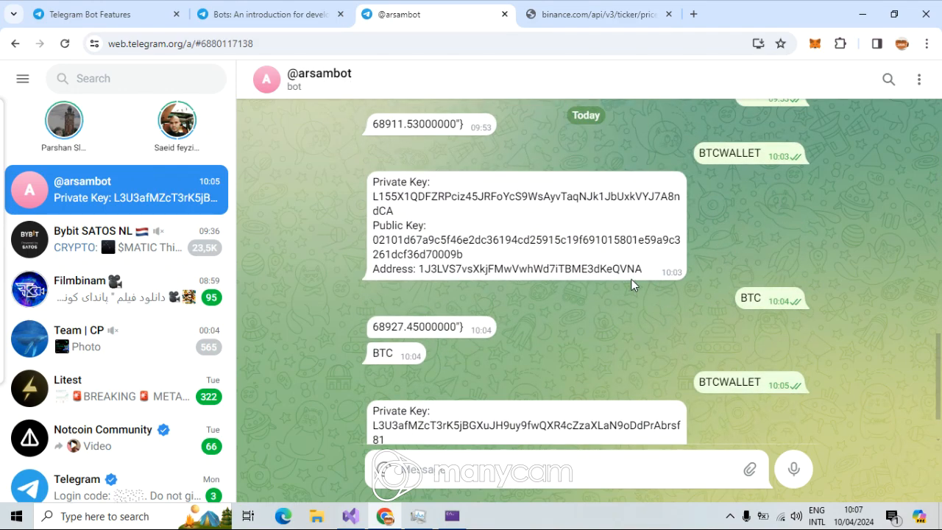
scroll(down, 3)
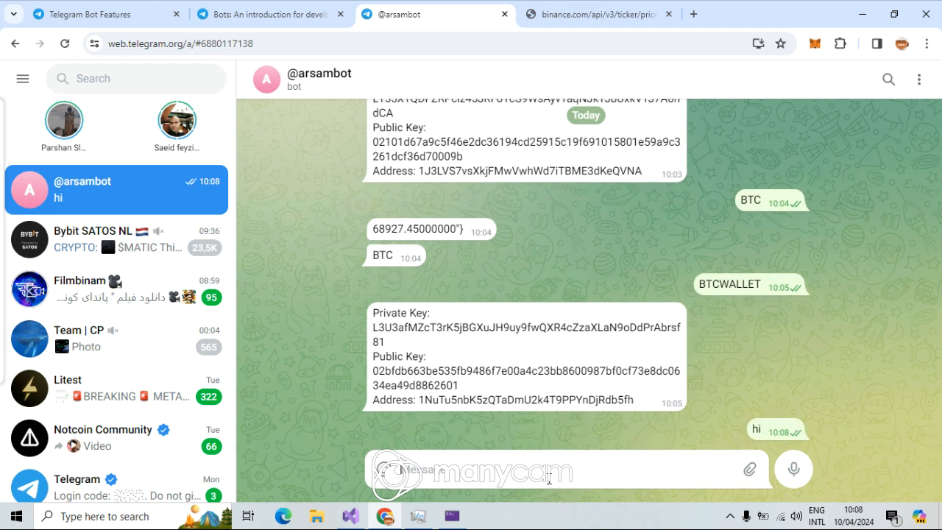
click(356, 33)
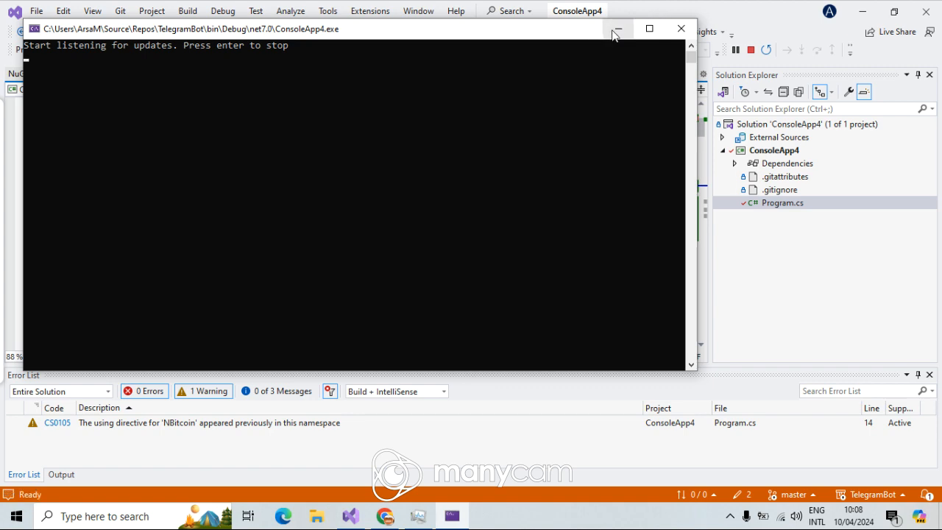
Step: Hide the console, check the HI reply, and delete the second 'using NBitcoin;' line for zero warnings
click(617, 29)
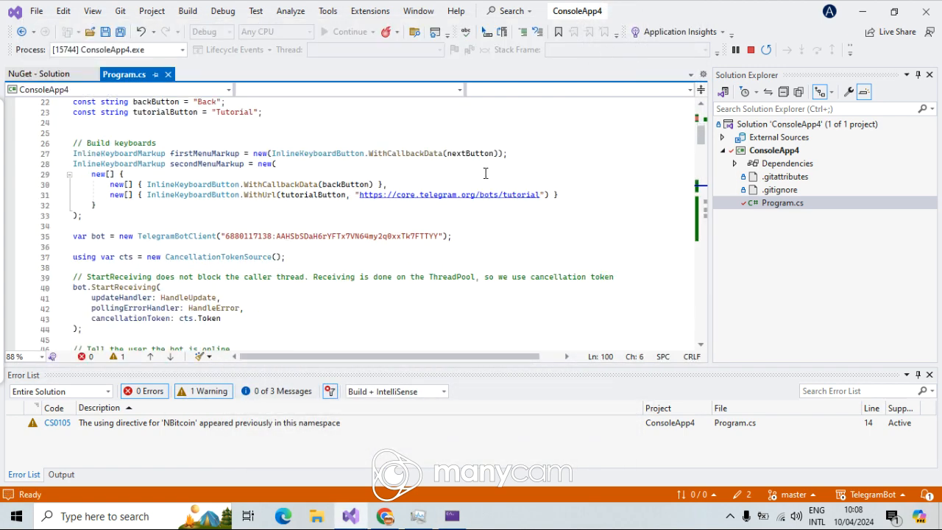
scroll(down, 3)
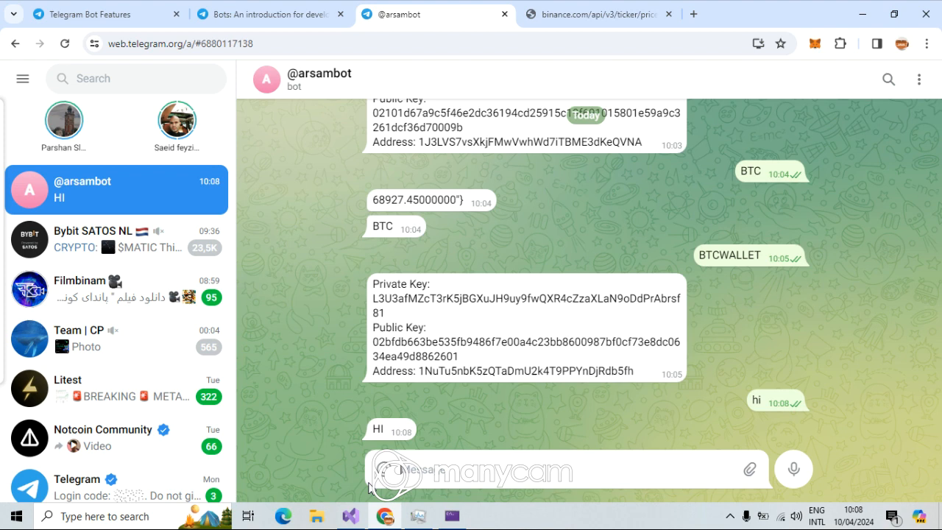
mouse_move(517, 468)
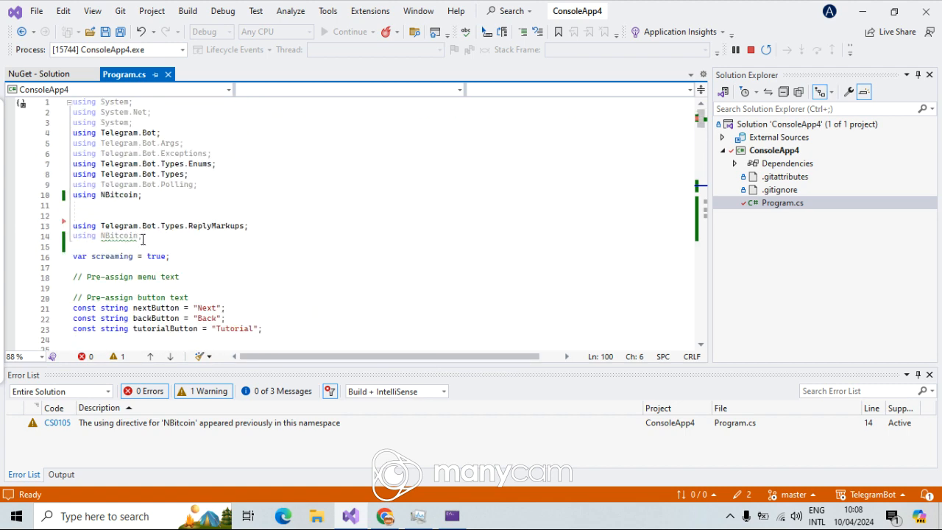
click(140, 236)
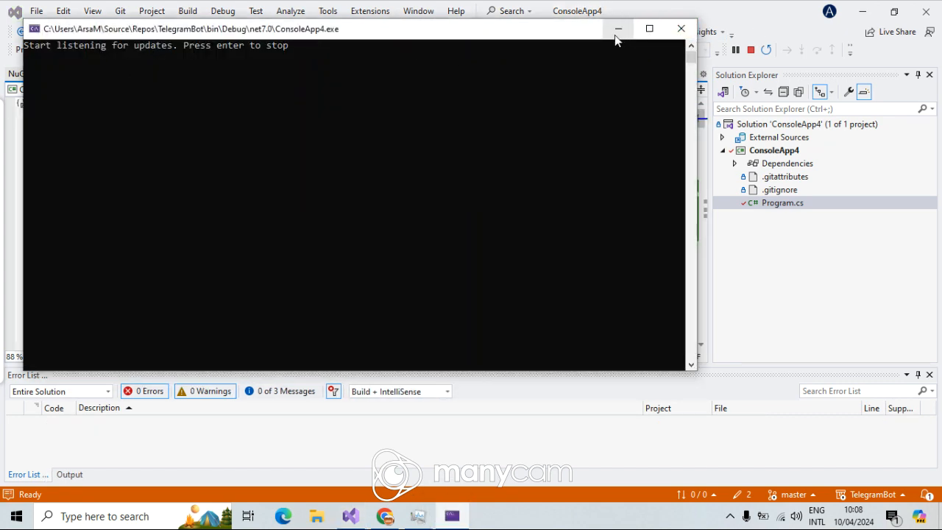
mouse_move(618, 29)
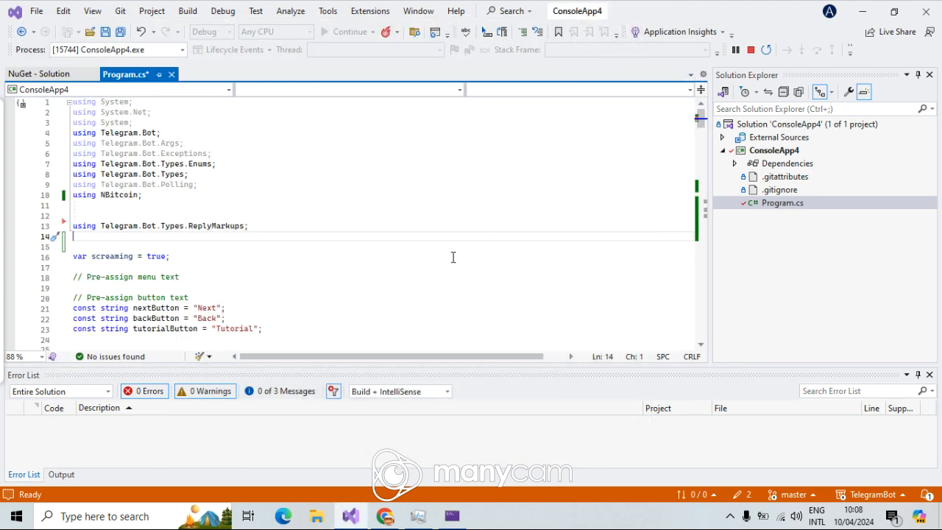
scroll(down, 3)
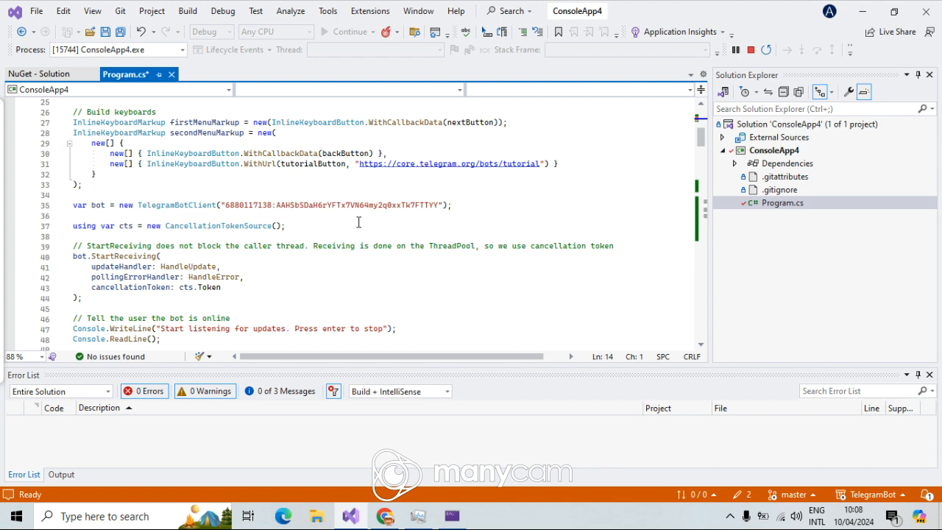
scroll(down, 3)
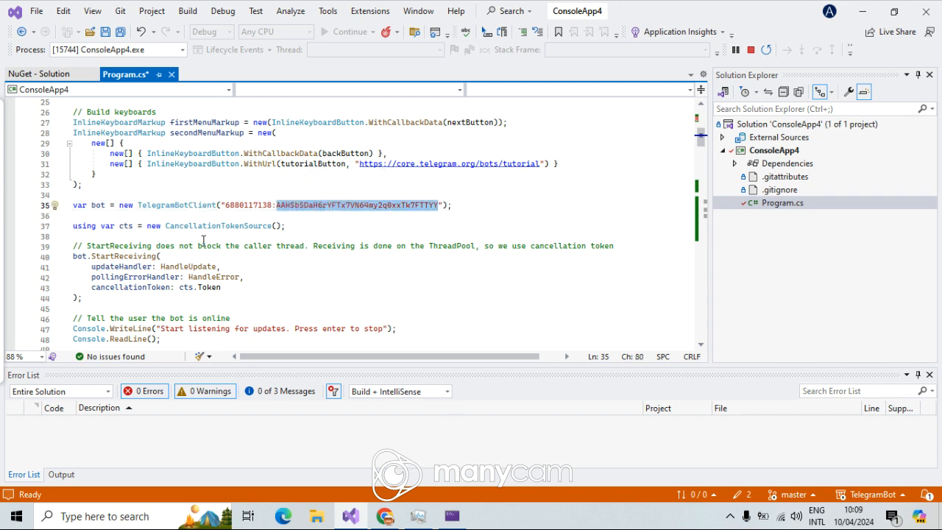
scroll(down, 3)
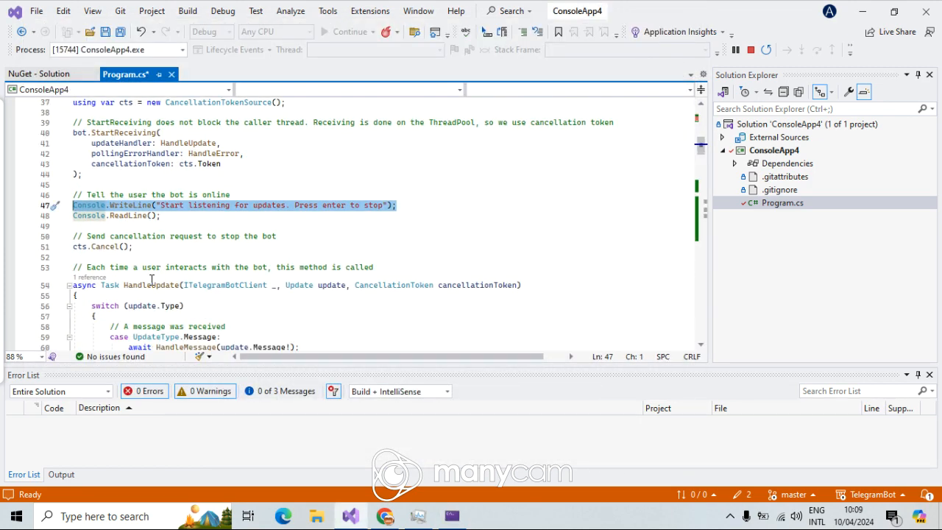
scroll(down, 3)
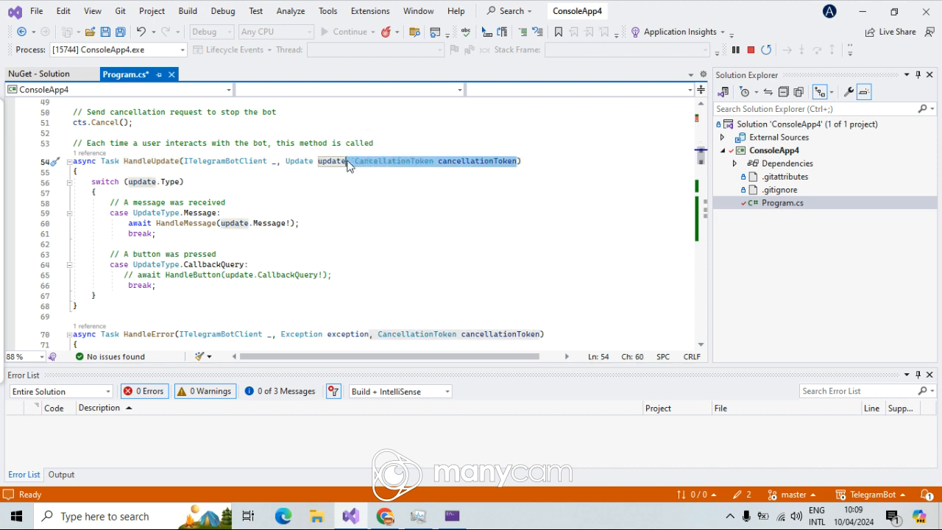
scroll(down, 3)
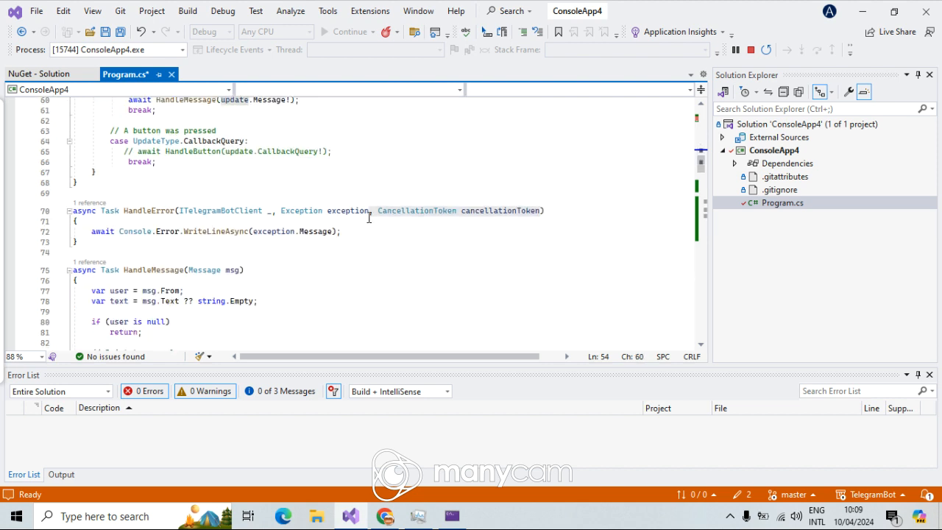
double_click(149, 211)
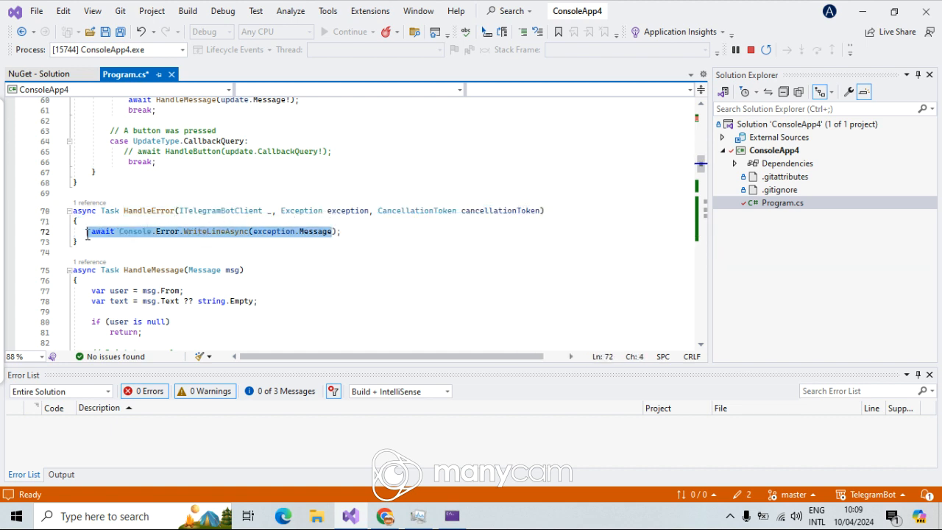
scroll(down, 3)
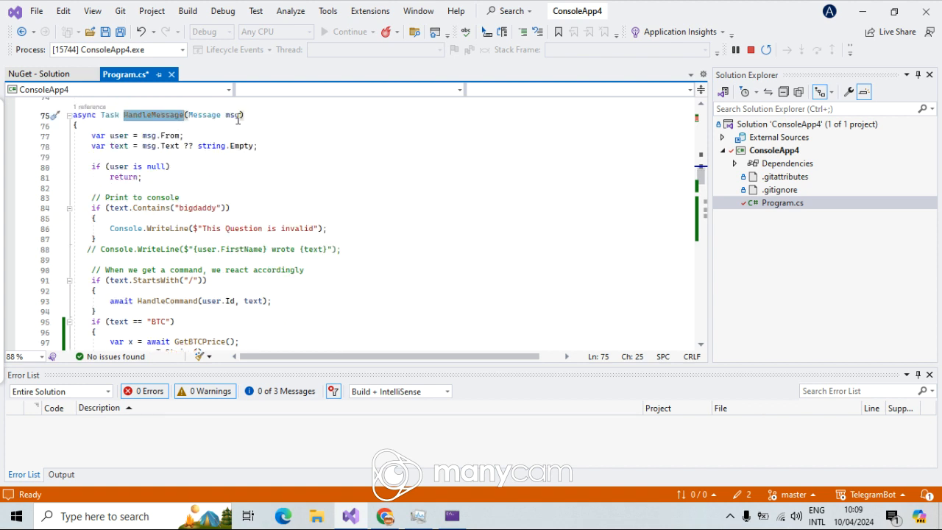
click(197, 115)
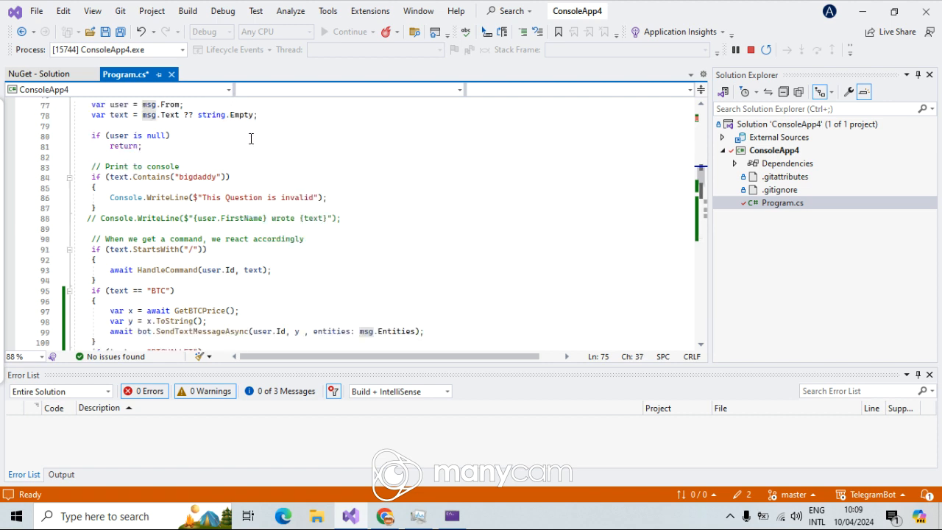
mouse_move(319, 110)
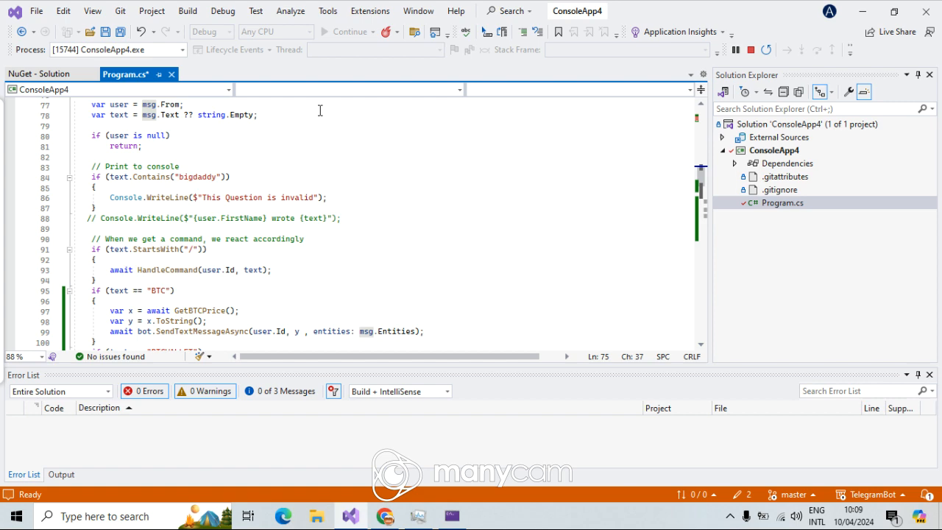
scroll(down, 3)
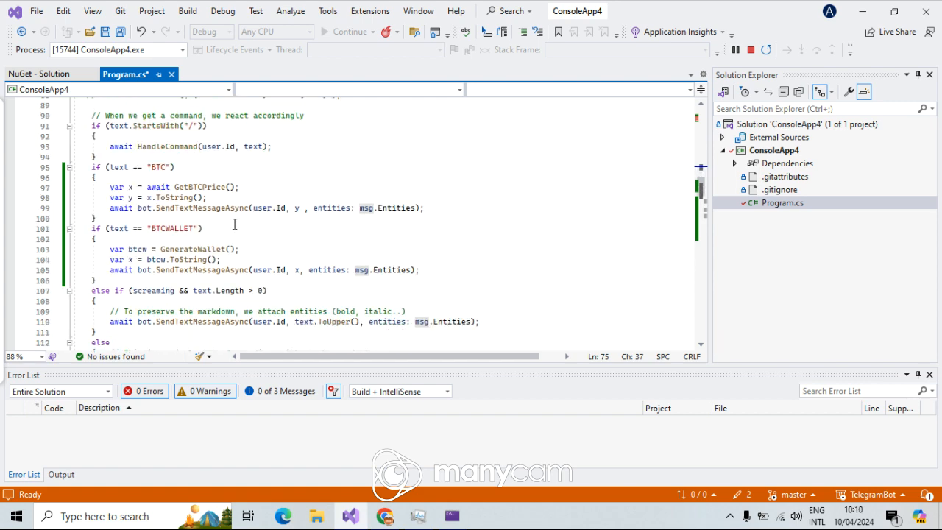
scroll(down, 3)
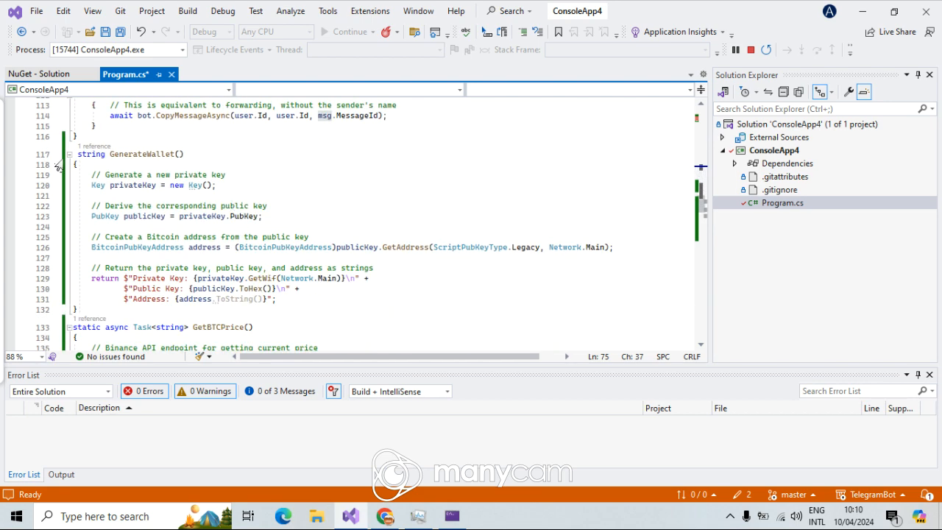
click(67, 164)
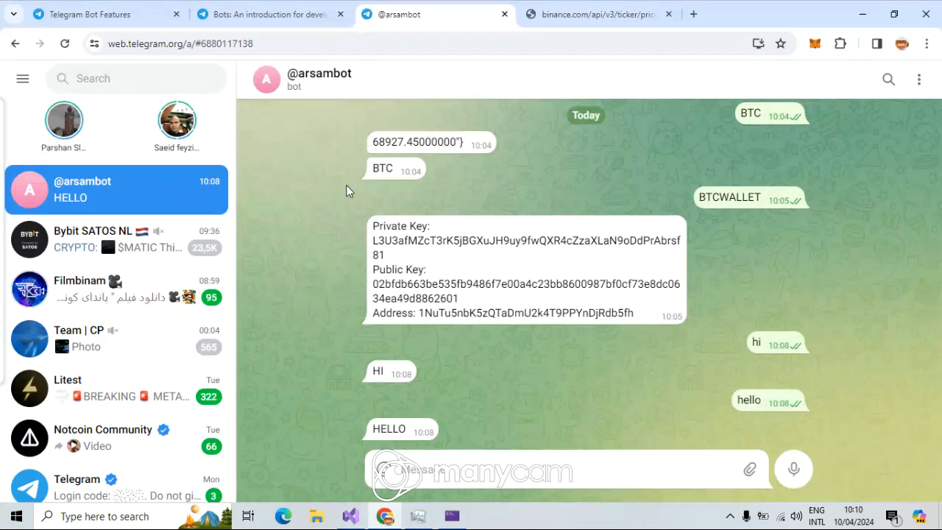
Step: Select the bot's 68963.47 BTC reply and compare it against the live Binance ticker tab
click(601, 15)
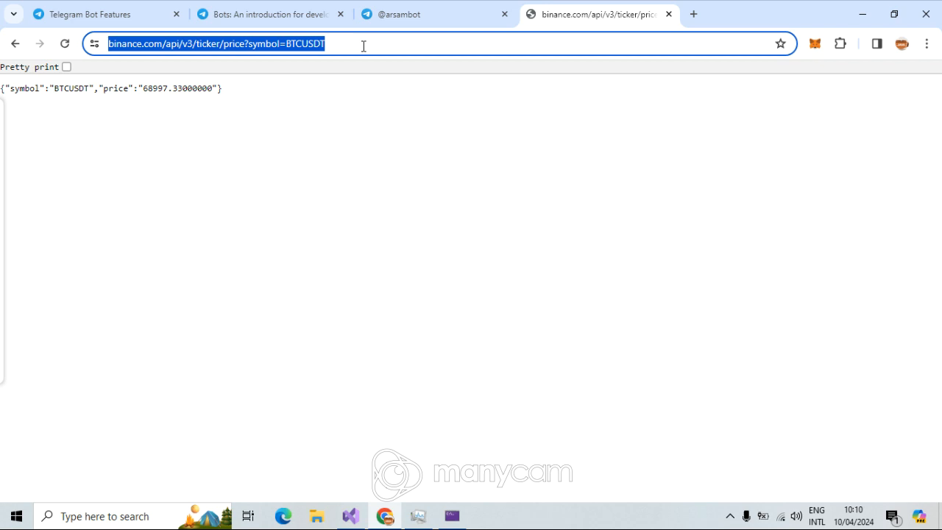
click(349, 515)
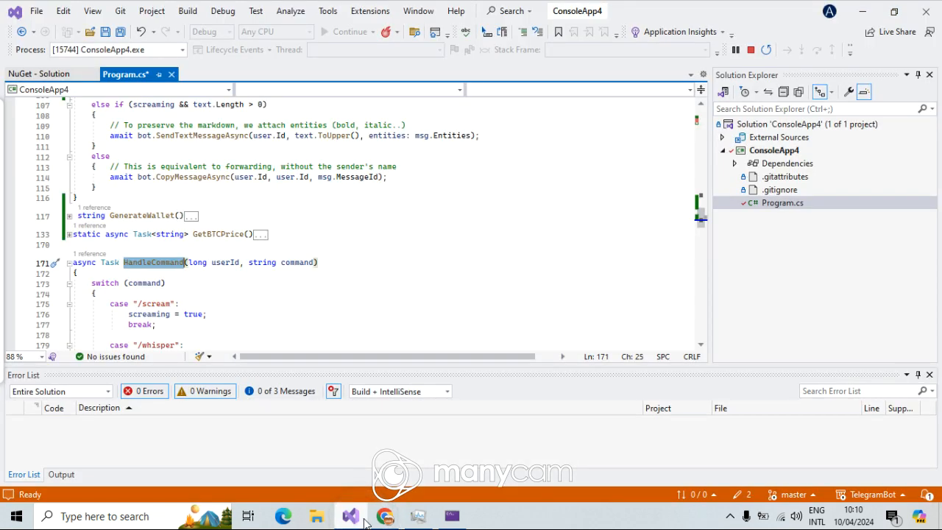
click(380, 515)
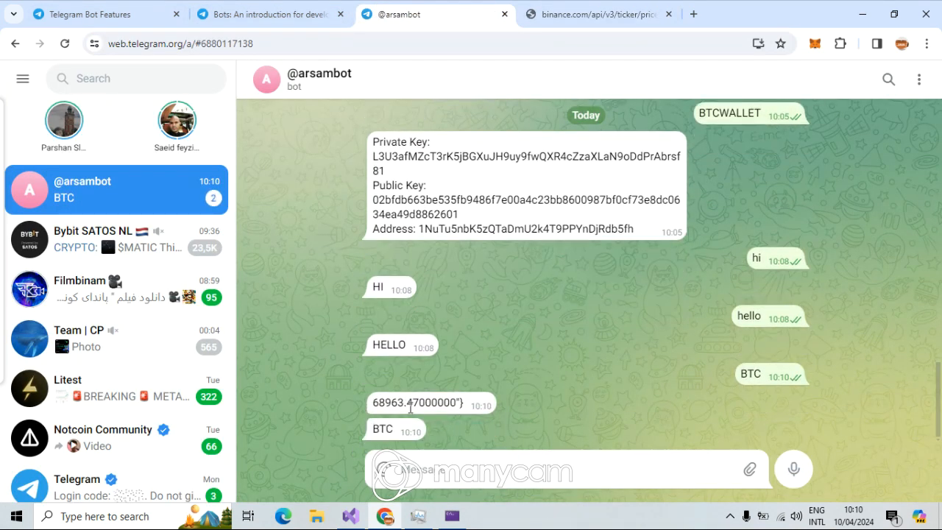
double_click(393, 403)
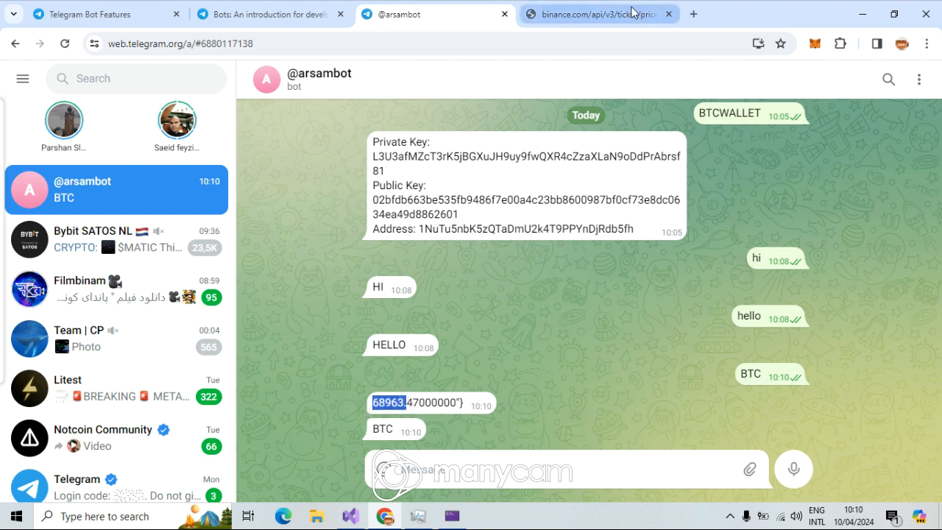
click(604, 14)
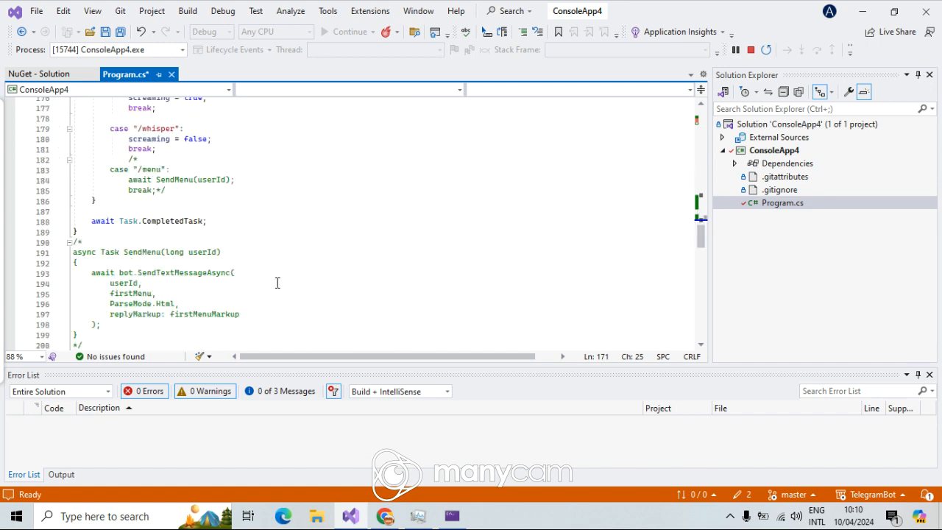
scroll(up, 3)
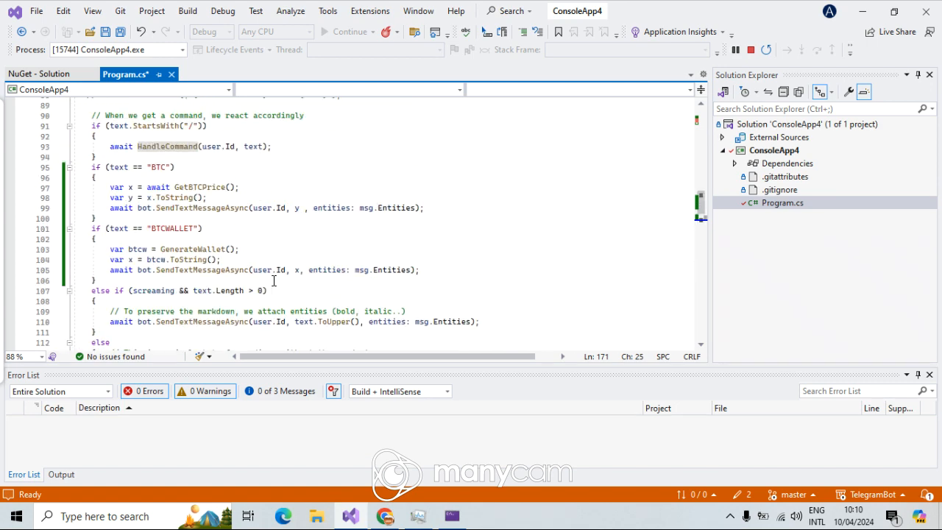
scroll(down, 3)
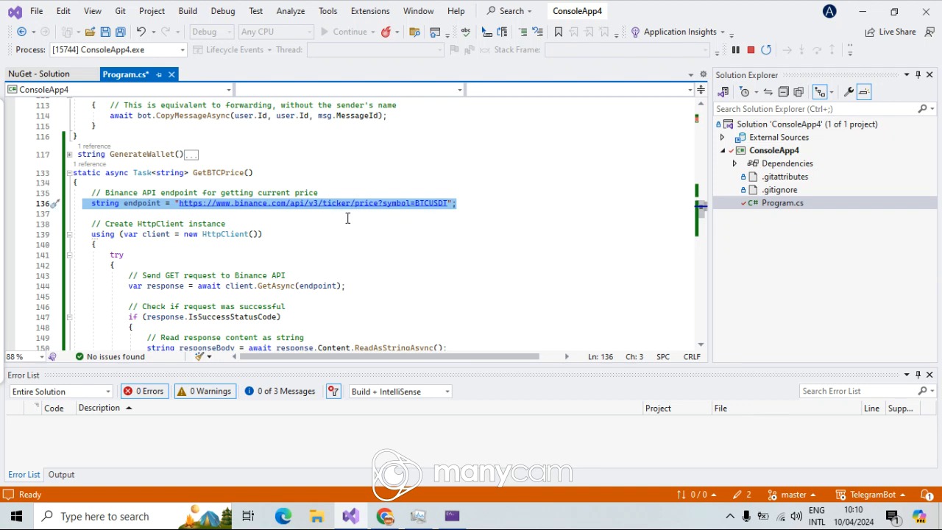
scroll(down, 3)
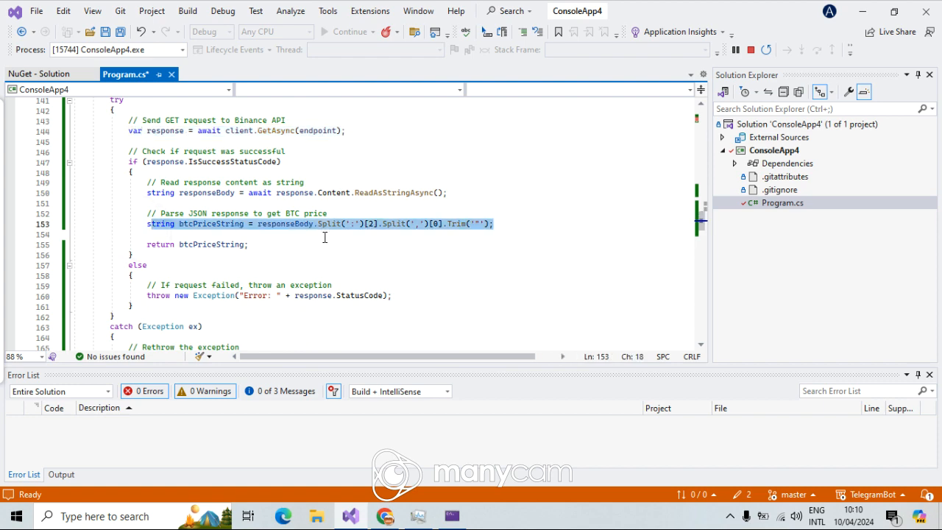
scroll(down, 3)
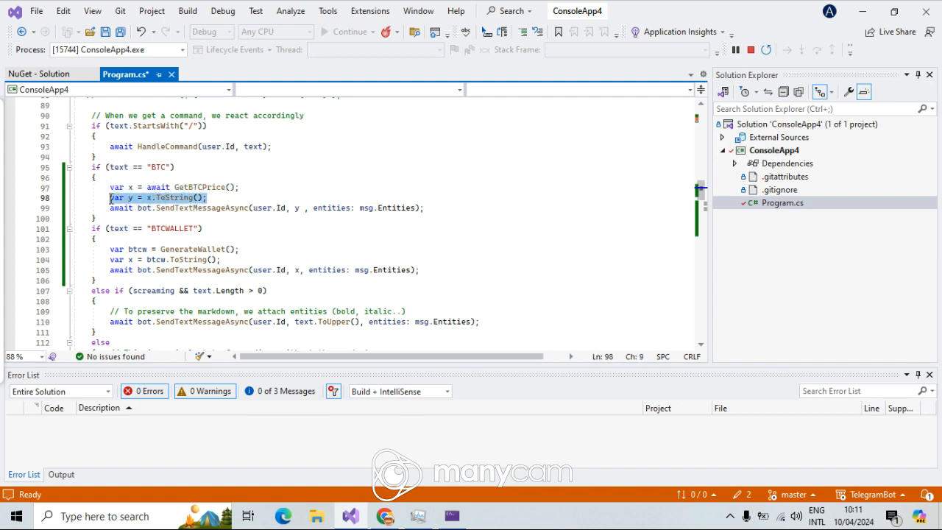
scroll(down, 3)
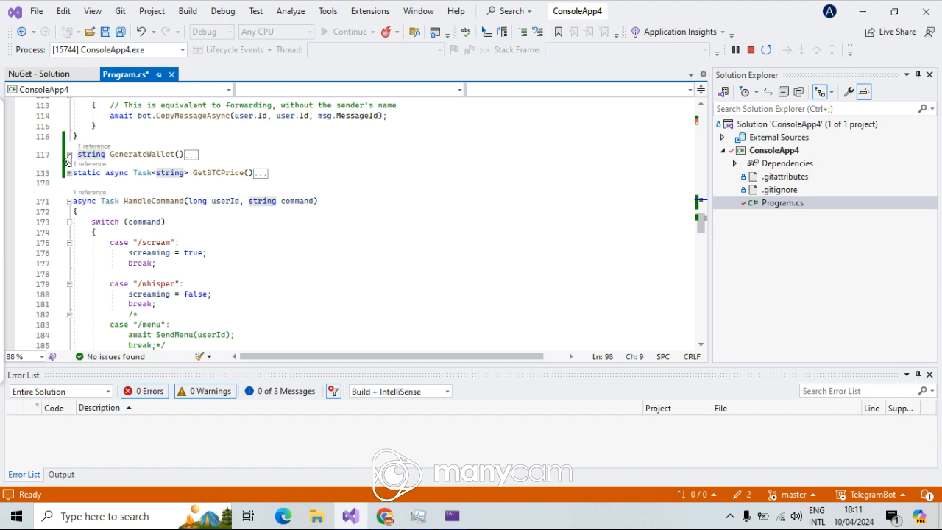
click(67, 155)
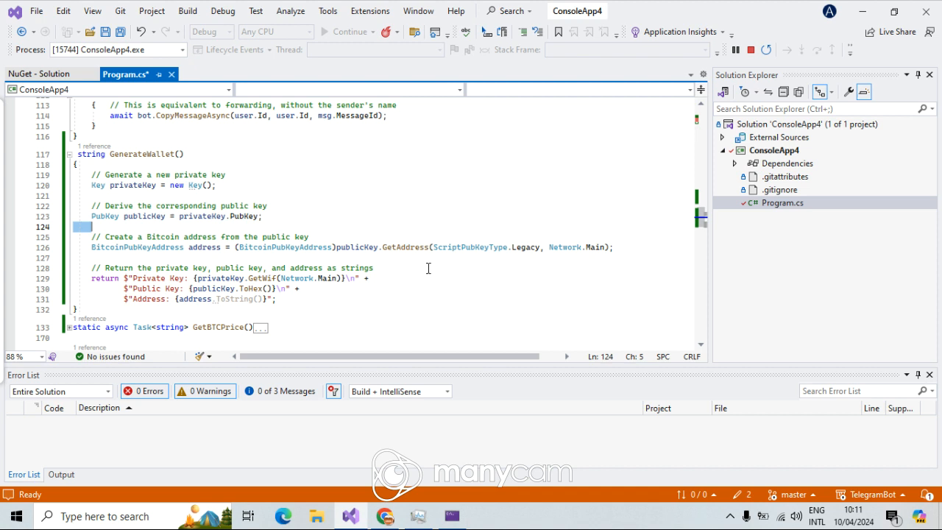
drag(92, 276, 276, 298)
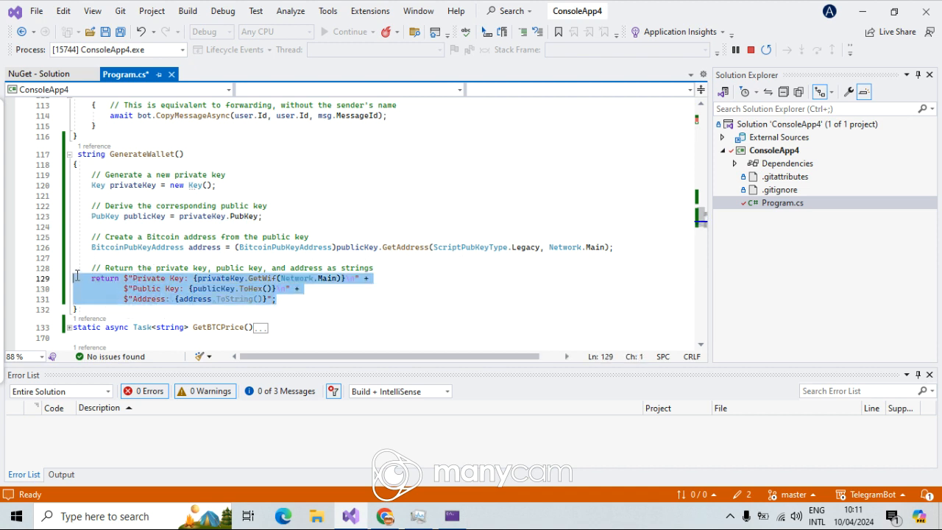
click(209, 288)
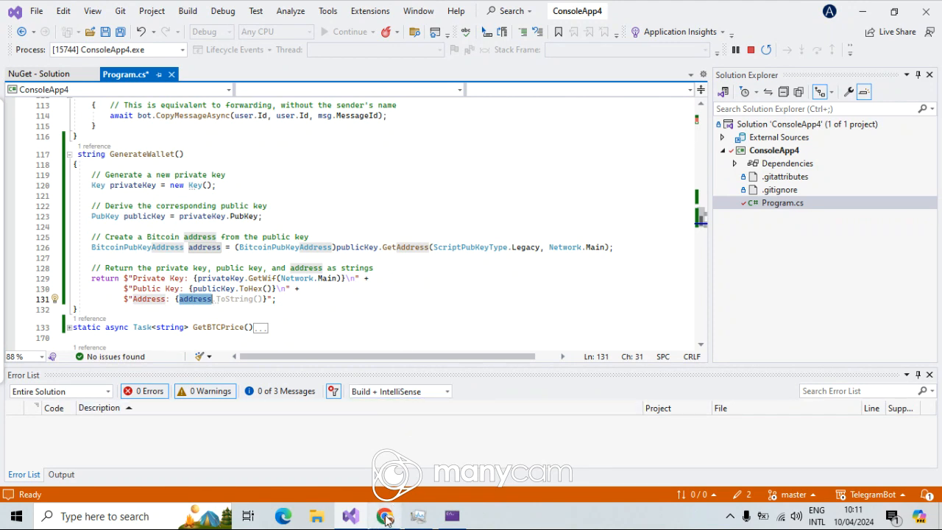
click(385, 515)
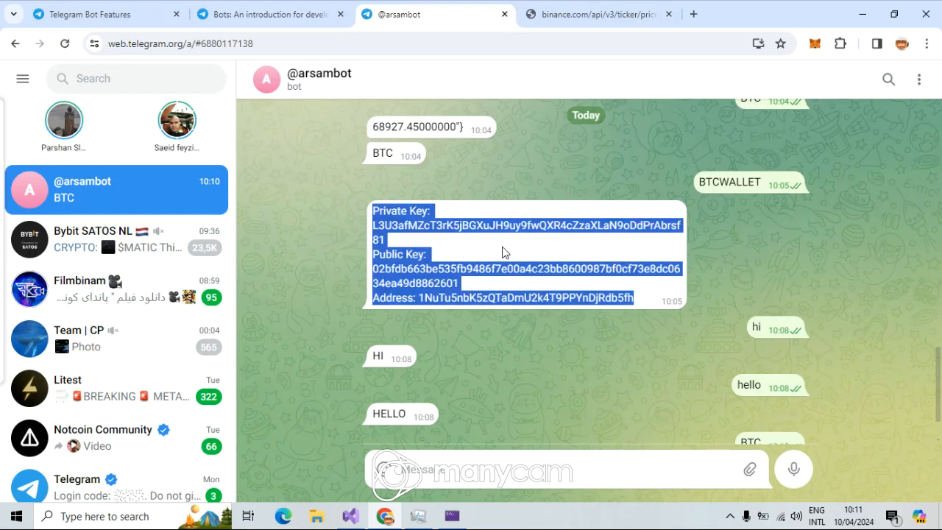
Step: Deselect the wallet reply in the chat and switch to the Telegram Bot Features page
click(491, 240)
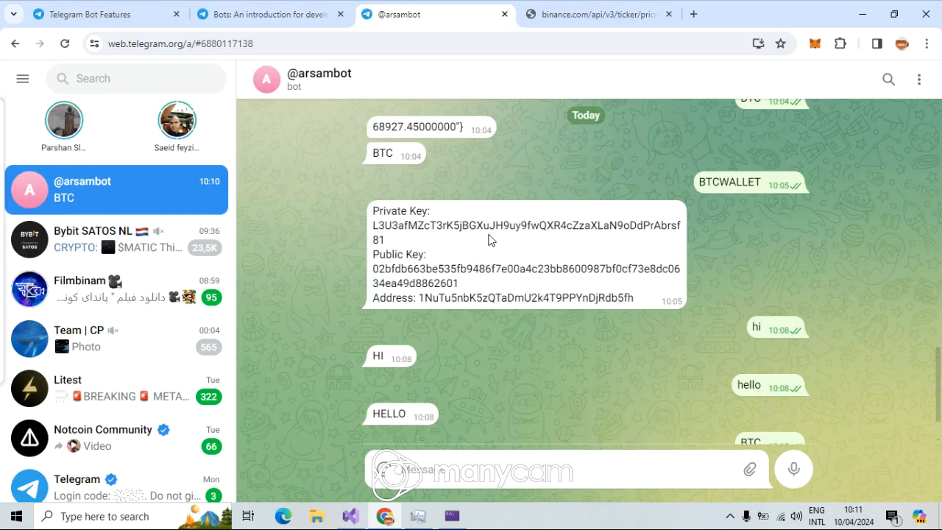
mouse_move(480, 251)
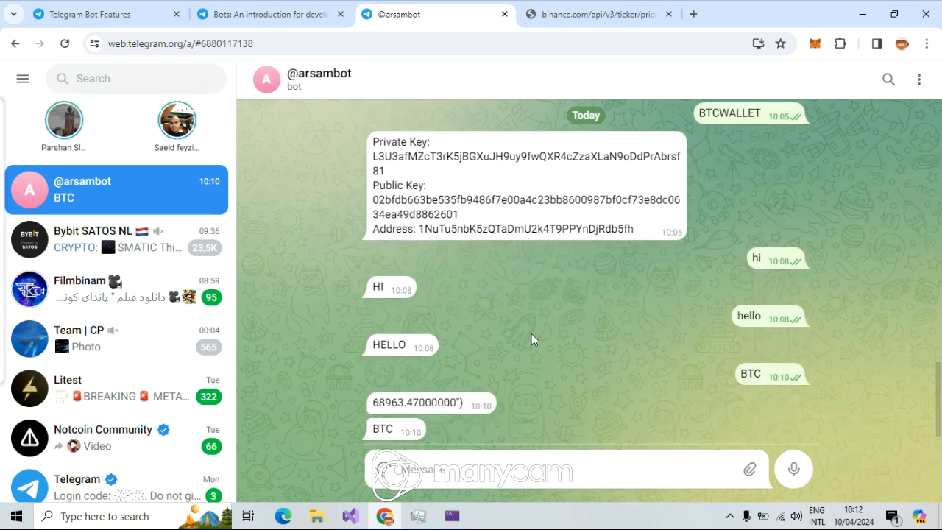
click(95, 14)
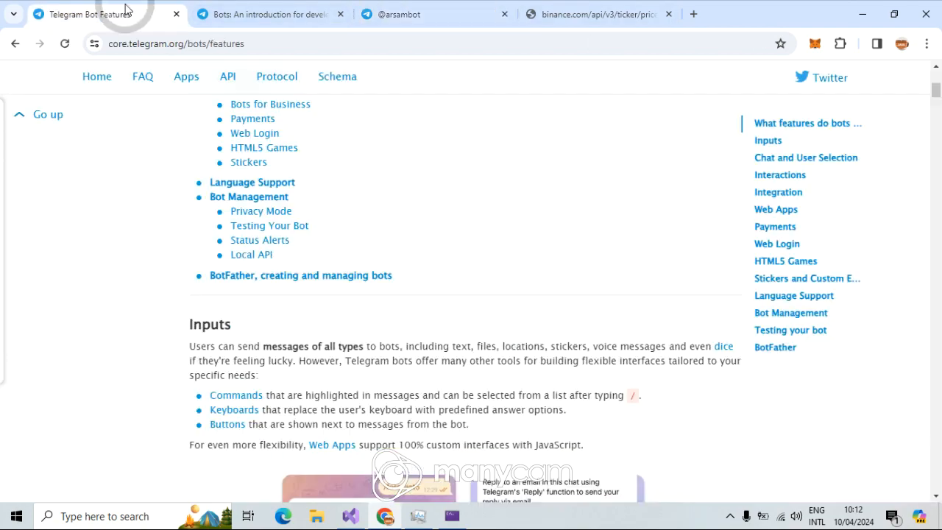
Step: Read past Keyboards, Menu Button and Global Commands, then bring Visual Studio back to the front
scroll(down, 3)
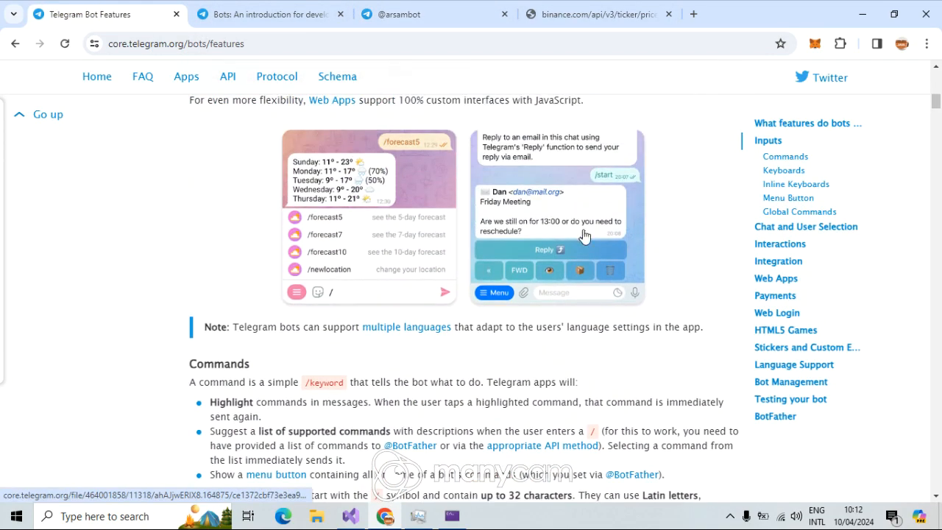
scroll(down, 3)
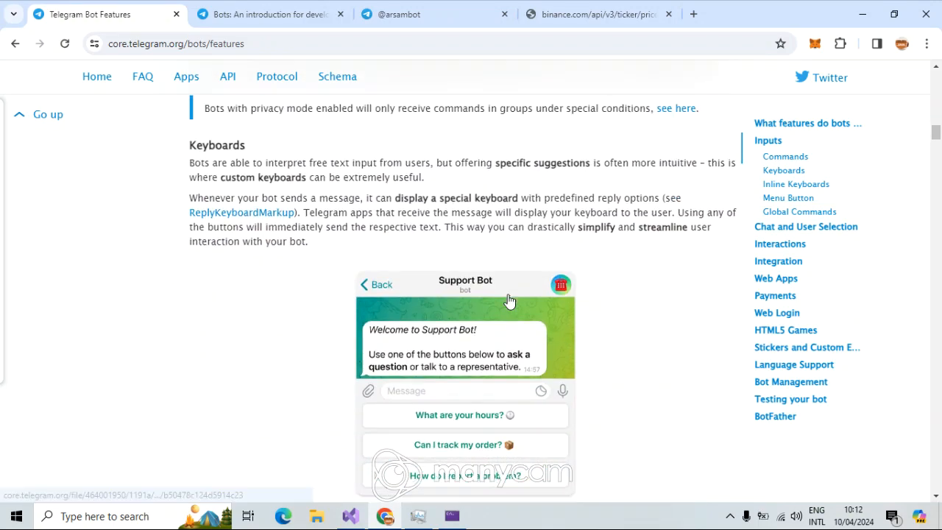
scroll(down, 3)
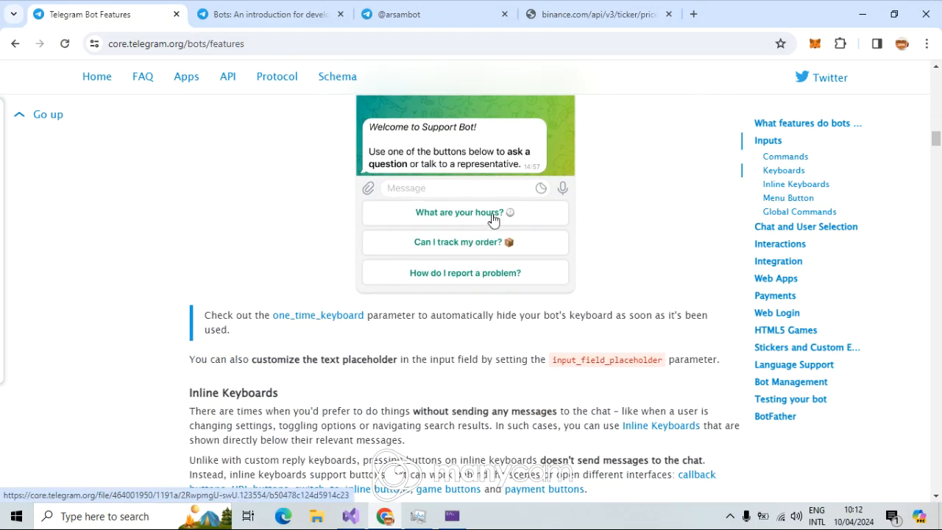
mouse_move(745, 117)
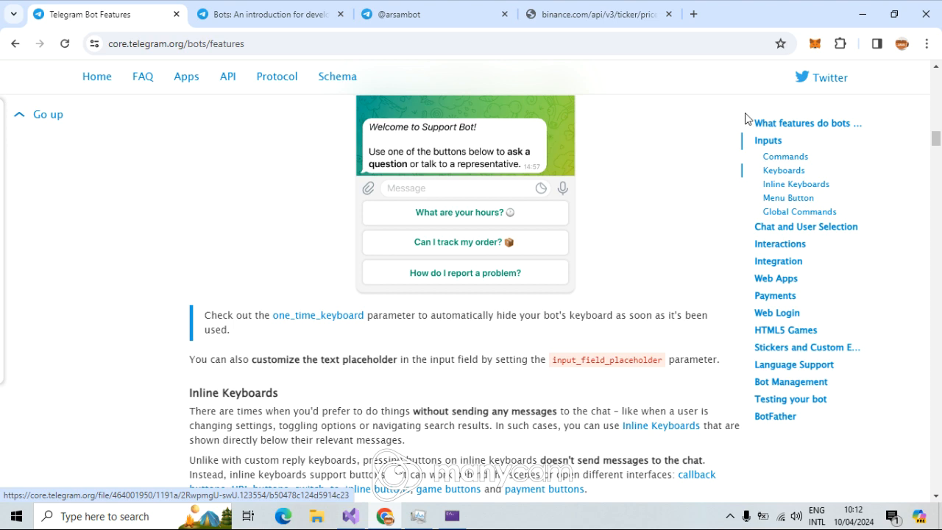
mouse_move(646, 193)
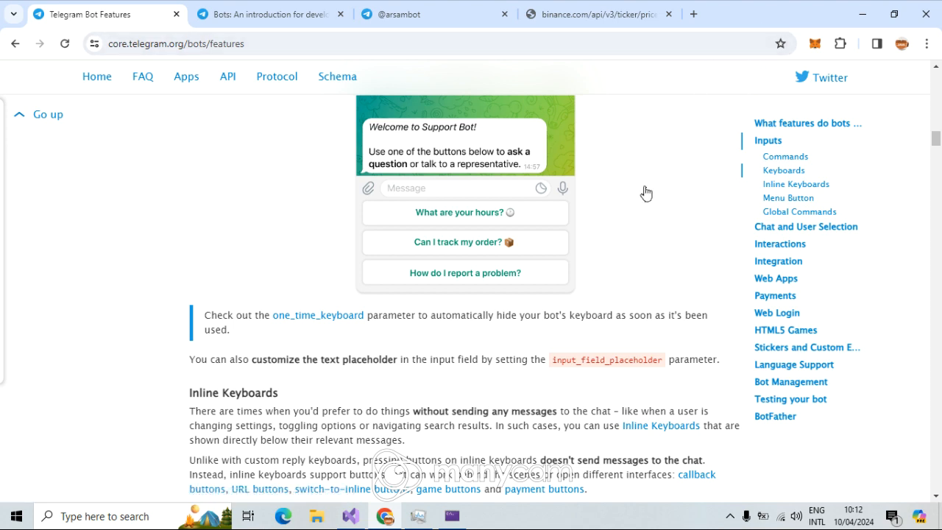
scroll(down, 3)
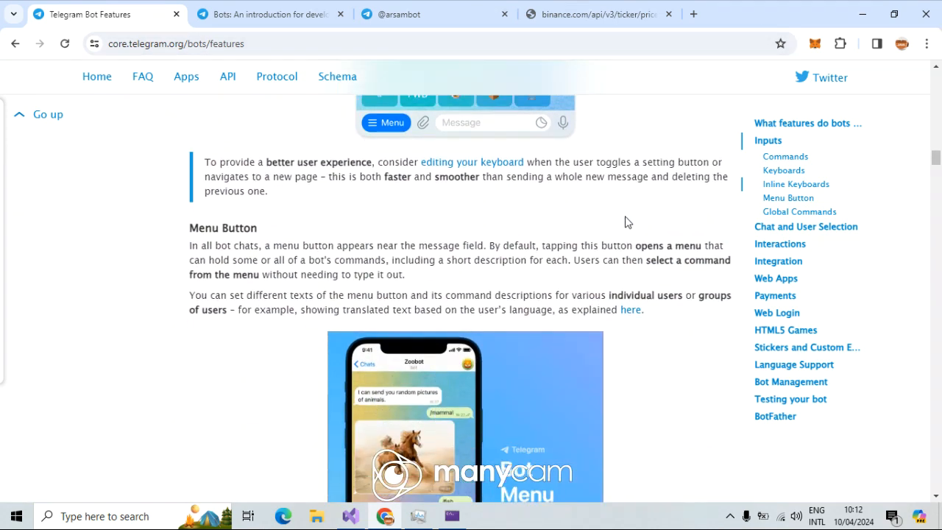
scroll(down, 3)
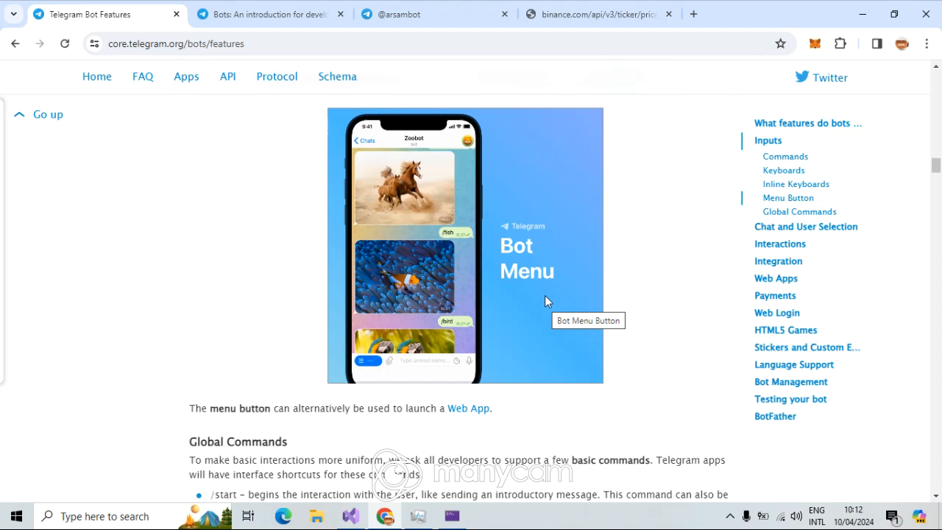
scroll(down, 3)
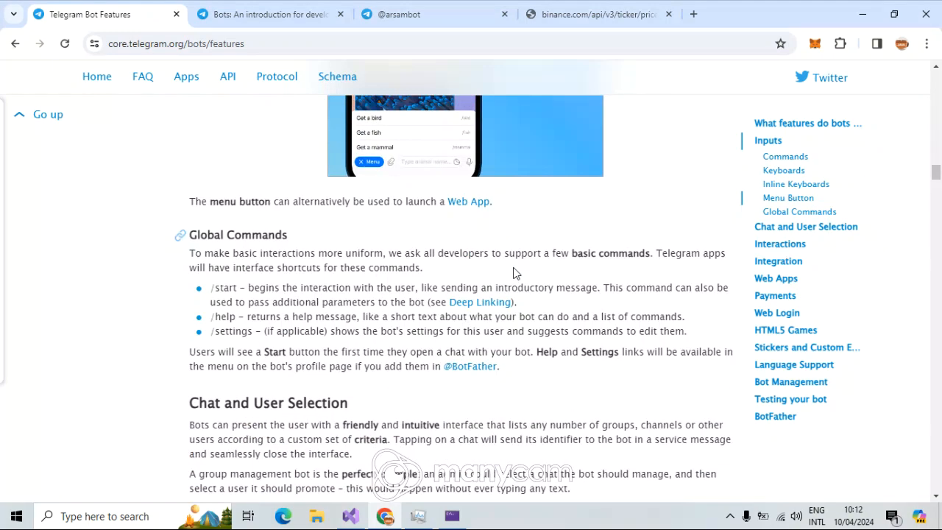
scroll(down, 3)
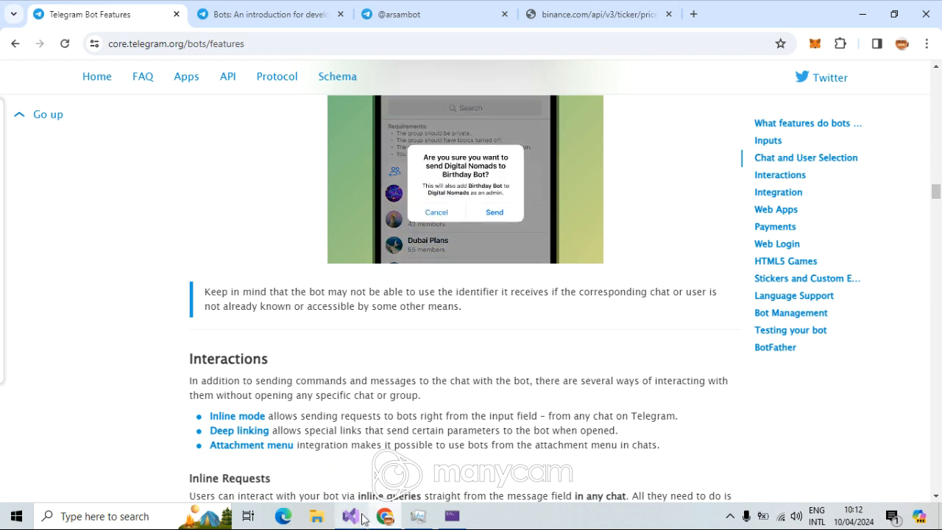
click(350, 515)
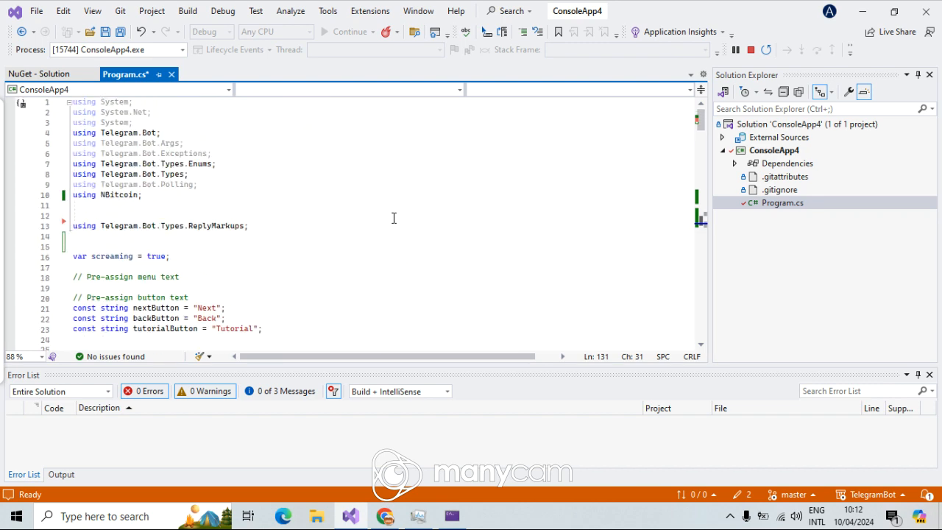
Step: Copy the if (text == "BTCWALLET") block in HandleMessage and paste a second copy below it
scroll(down, 3)
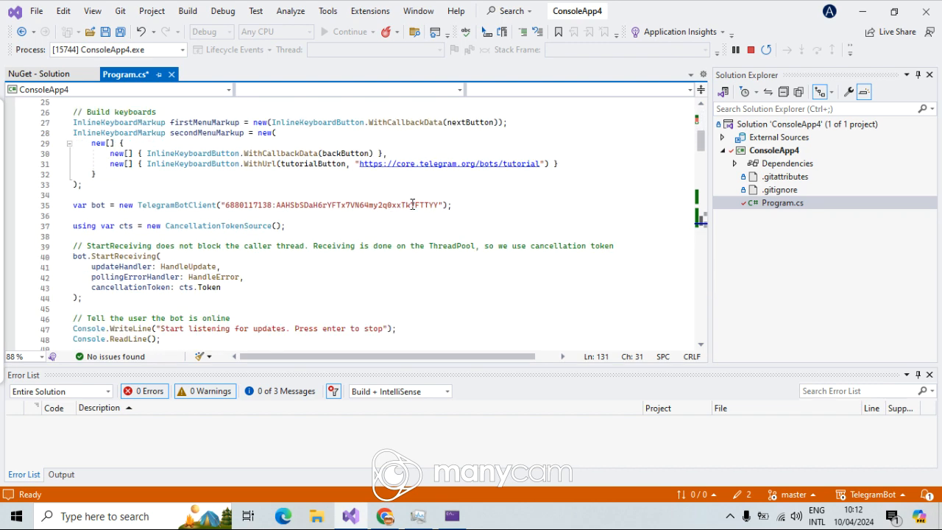
drag(106, 153, 100, 174)
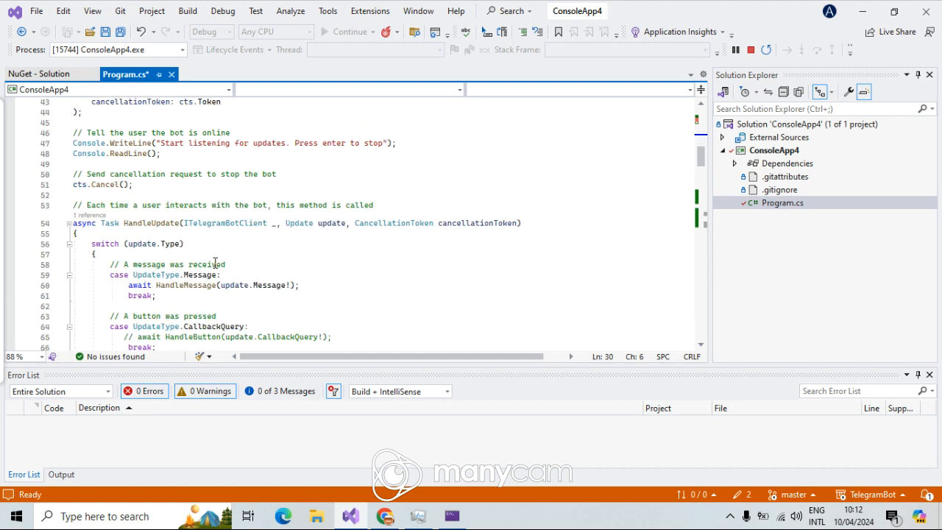
scroll(down, 3)
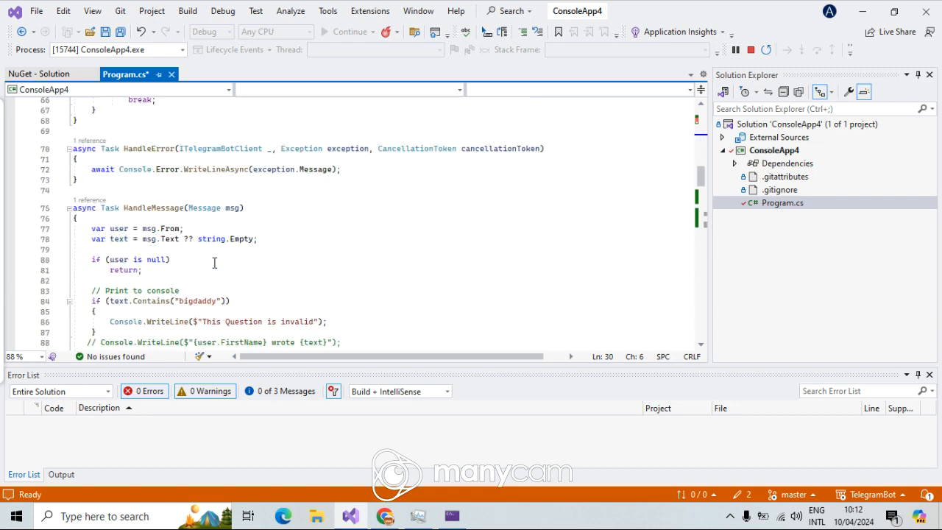
scroll(down, 3)
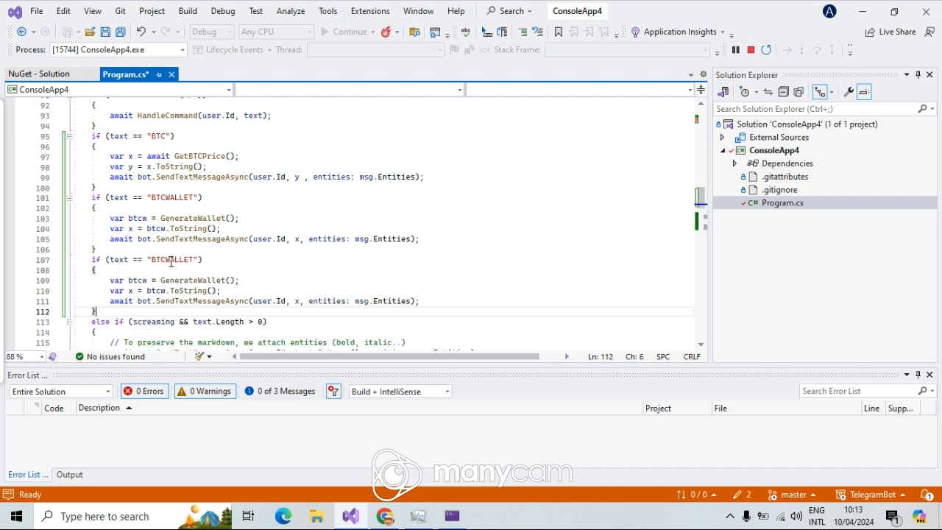
Step: Make the copied branch match "Hello/NL" and reply with var Translated = "Hoi" via SendTextMessageAsync
text(Hello)
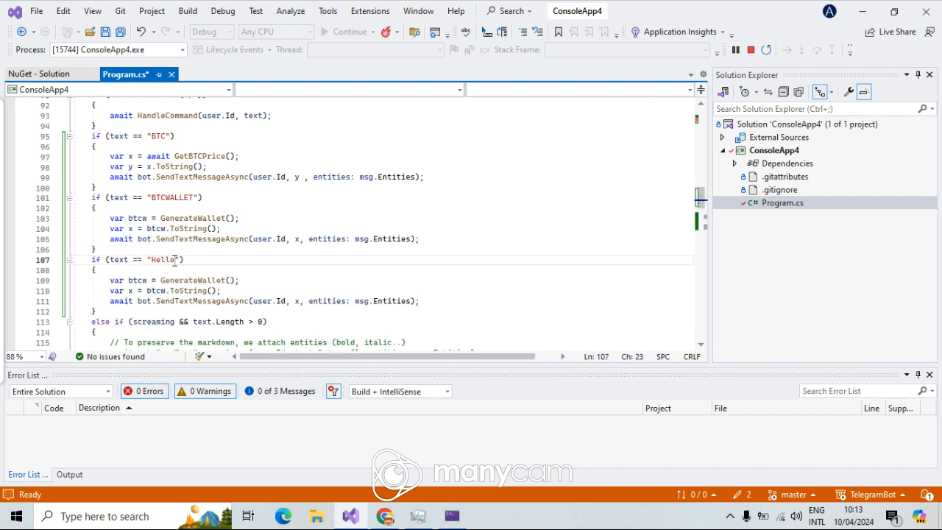
text(FR)
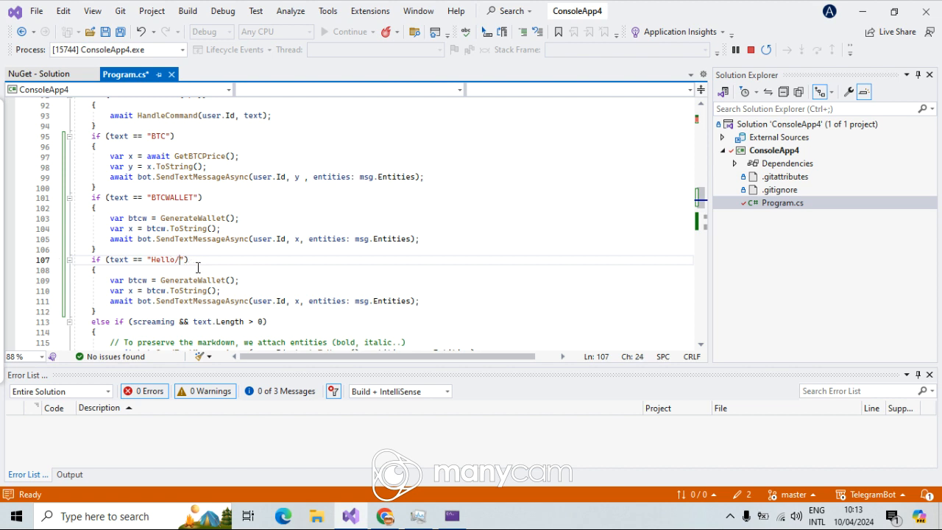
text(NL)
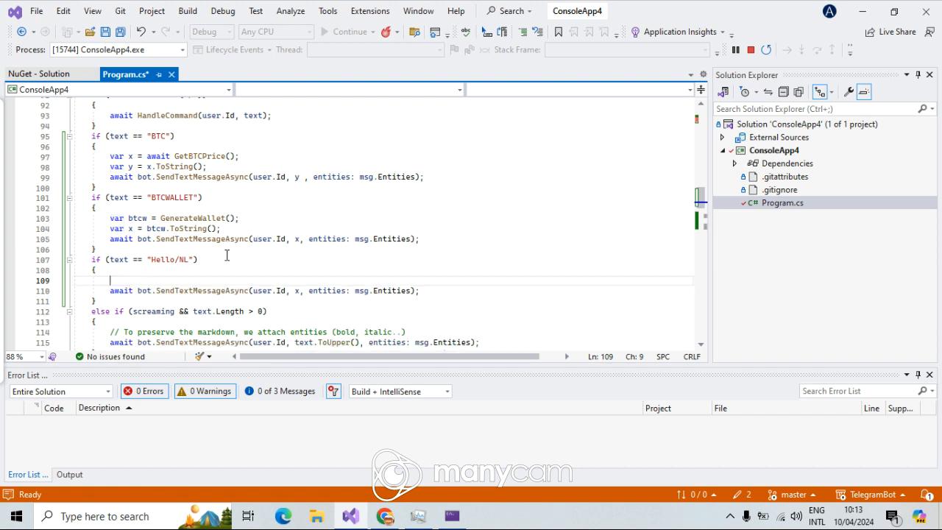
text(var)
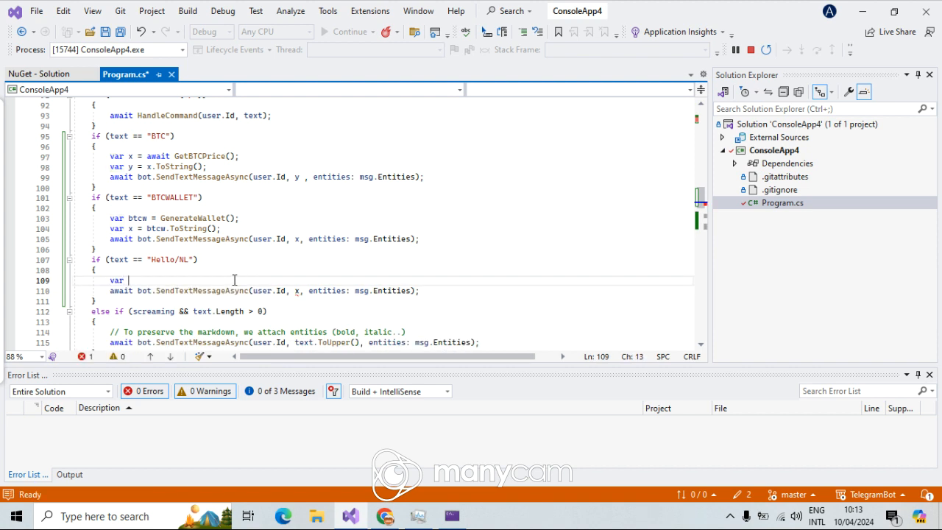
text(Translated =)
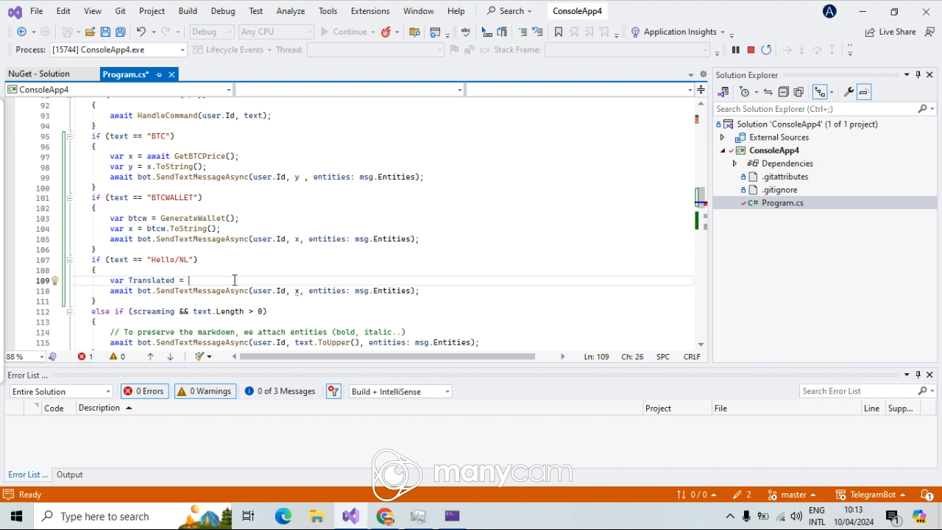
text("")
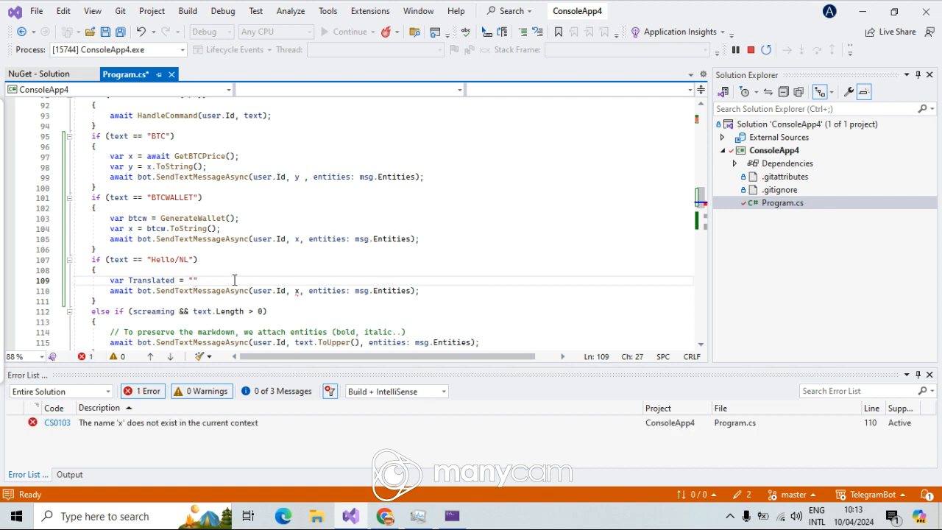
text(Hoi)
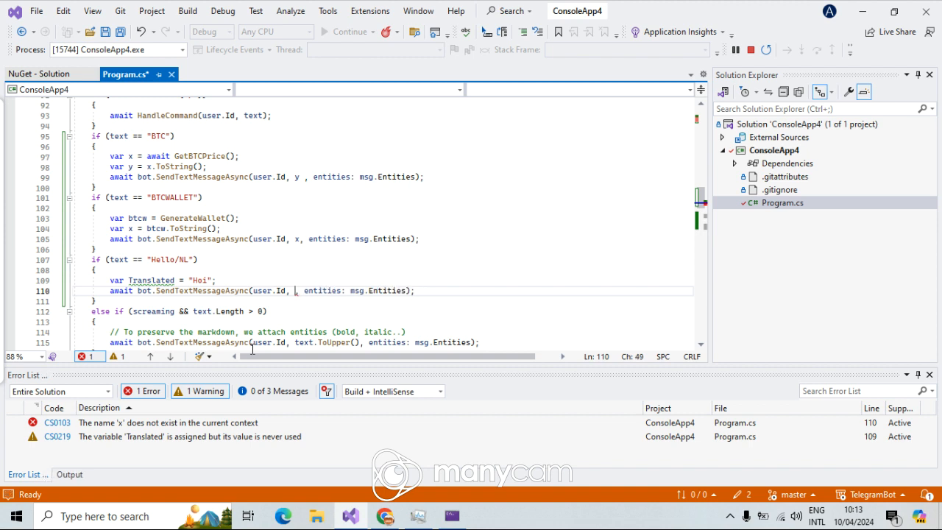
text(Translated)
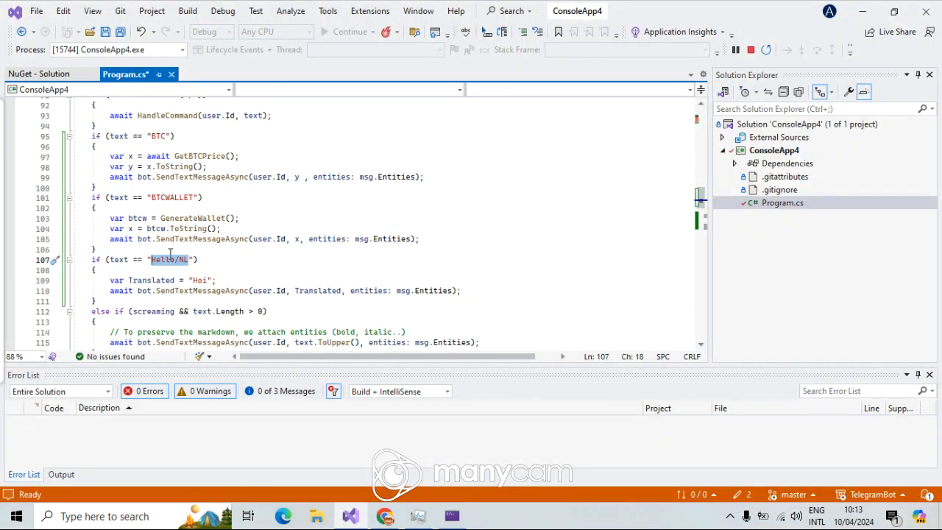
Step: Select the word Hello in the Hello/NL condition and bring up its edit actions
click(159, 259)
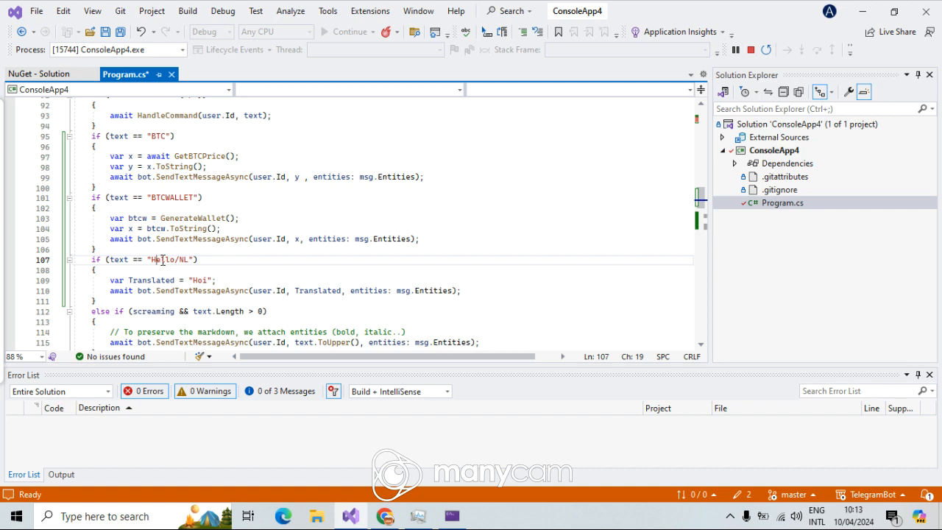
double_click(168, 259)
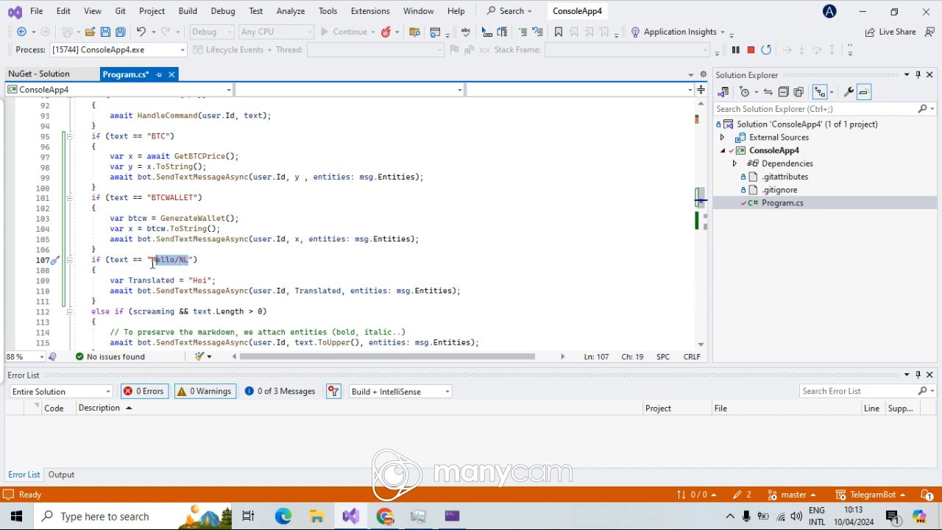
right_click(168, 259)
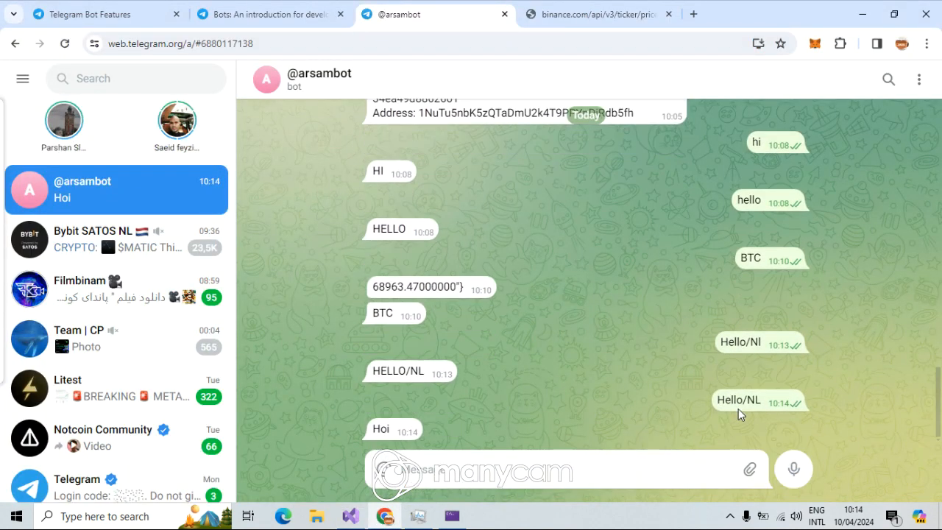
mouse_move(764, 409)
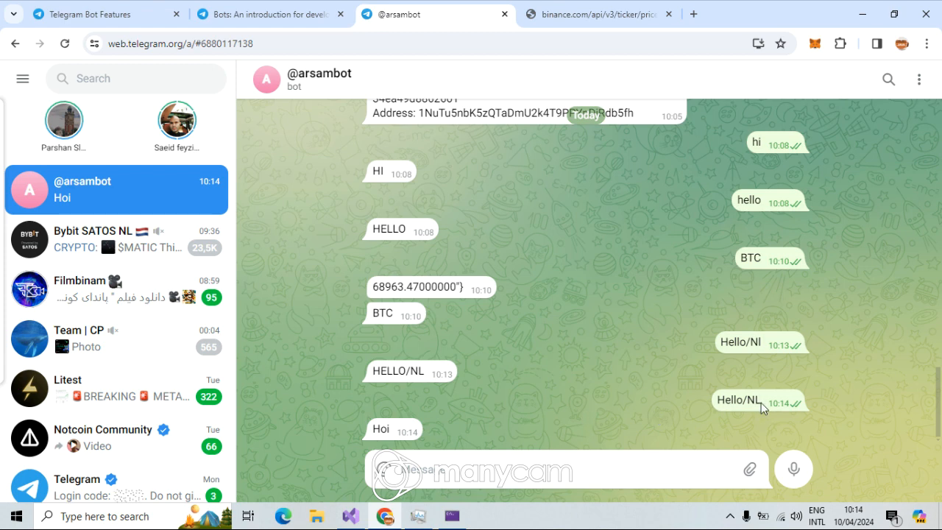
mouse_move(758, 337)
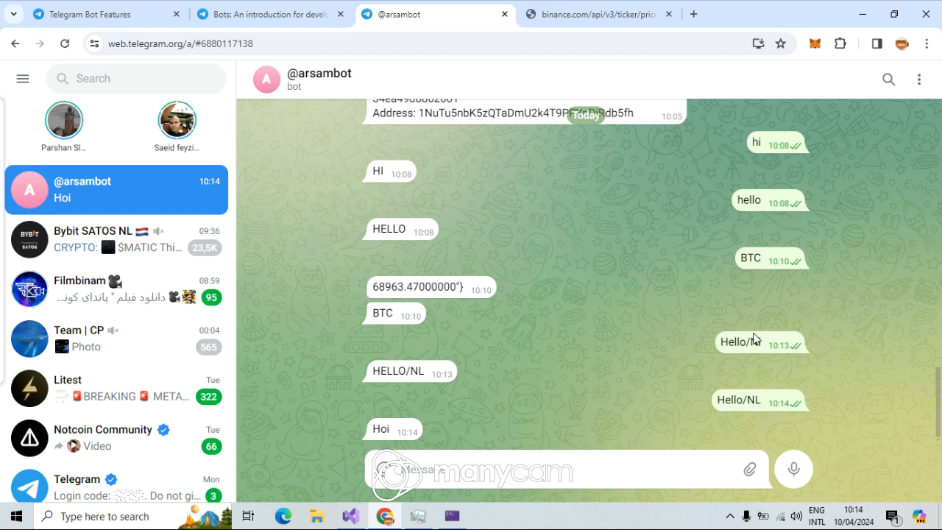
double_click(747, 343)
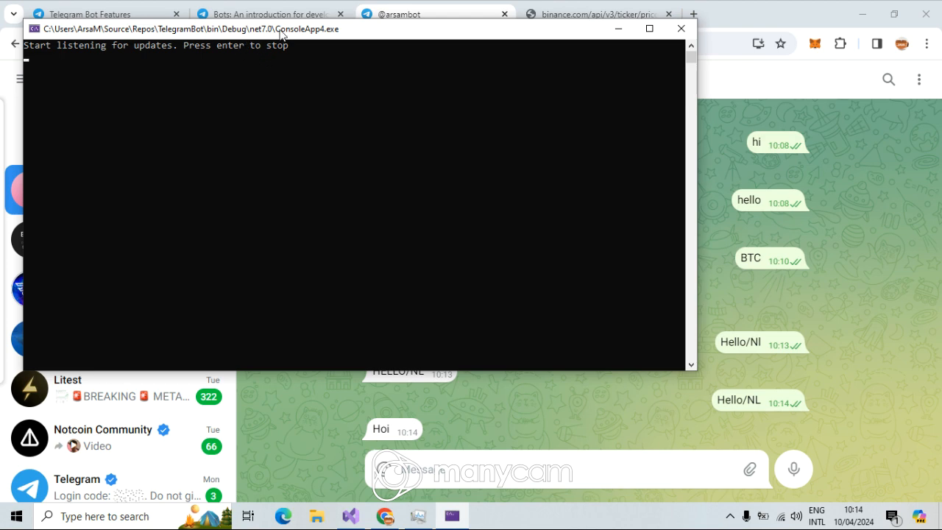
mouse_move(586, 42)
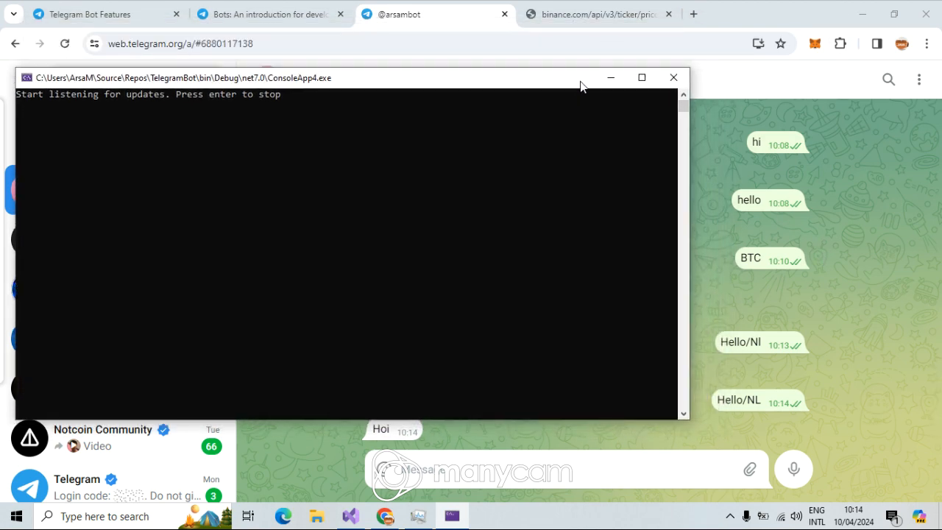
mouse_move(285, 153)
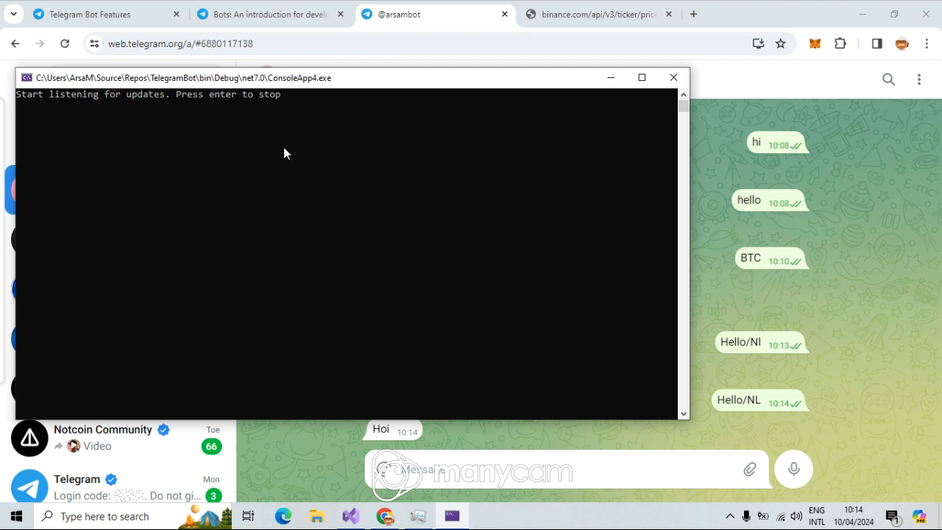
mouse_move(321, 101)
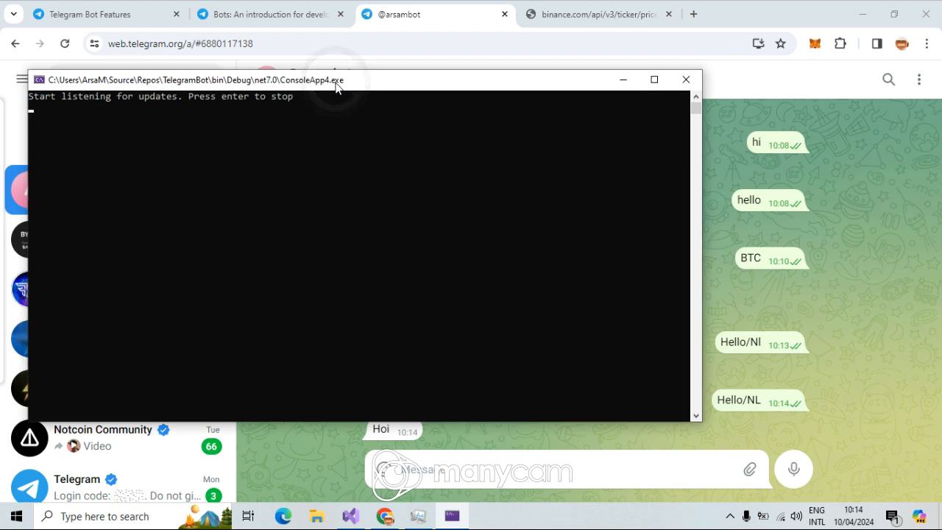
mouse_move(330, 88)
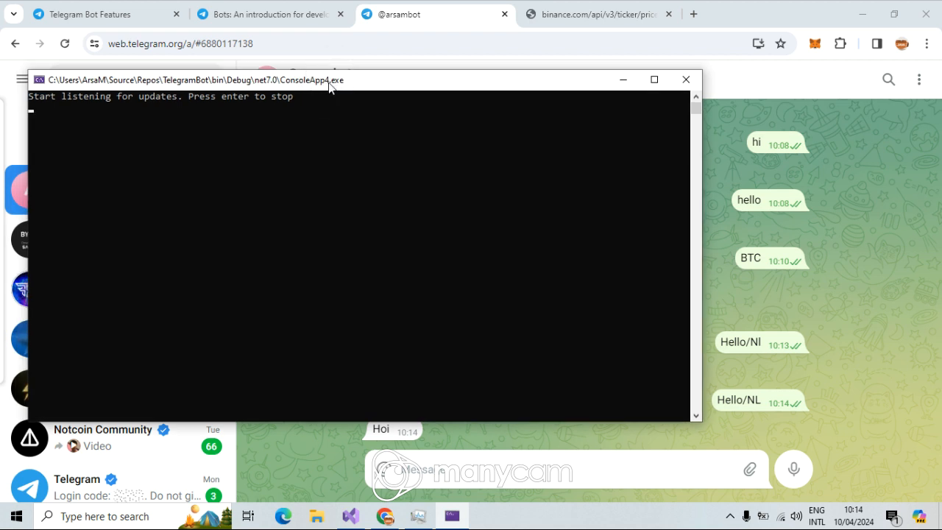
mouse_move(335, 92)
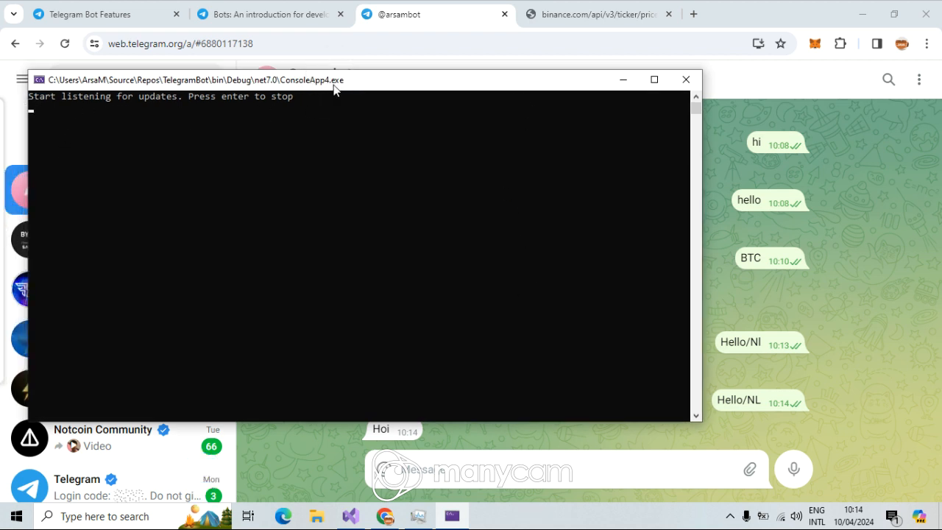
mouse_move(439, 203)
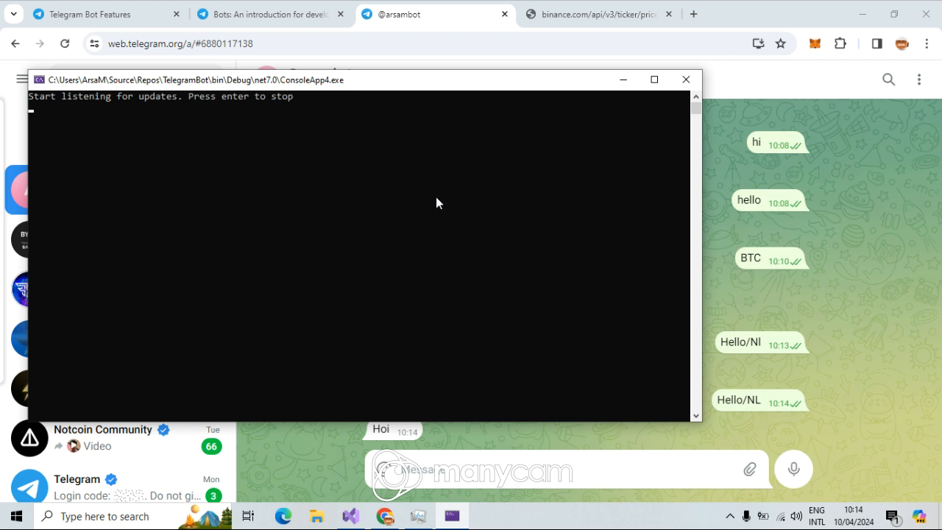
mouse_move(441, 175)
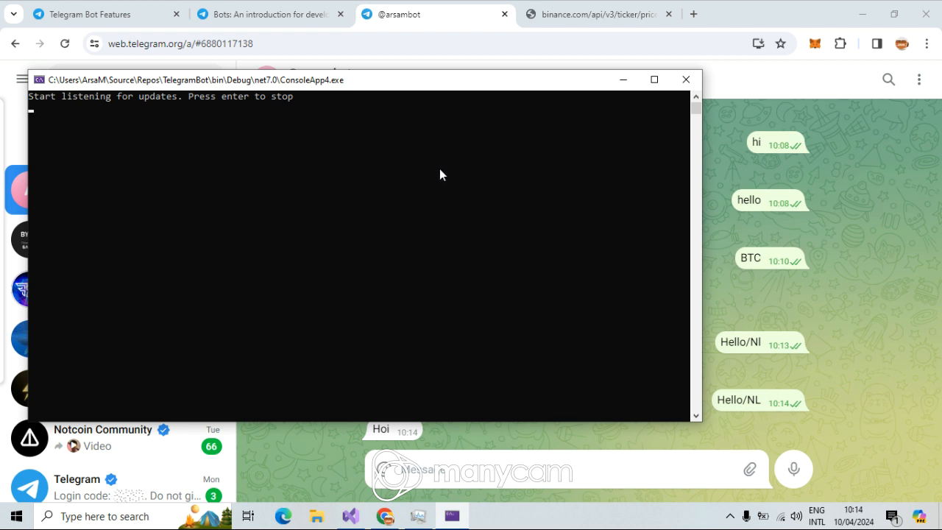
mouse_move(685, 80)
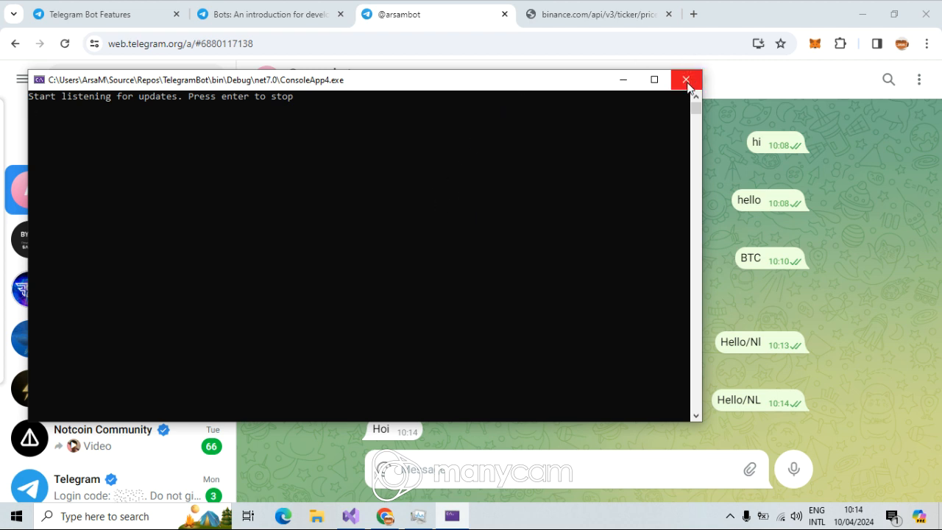
mouse_move(686, 80)
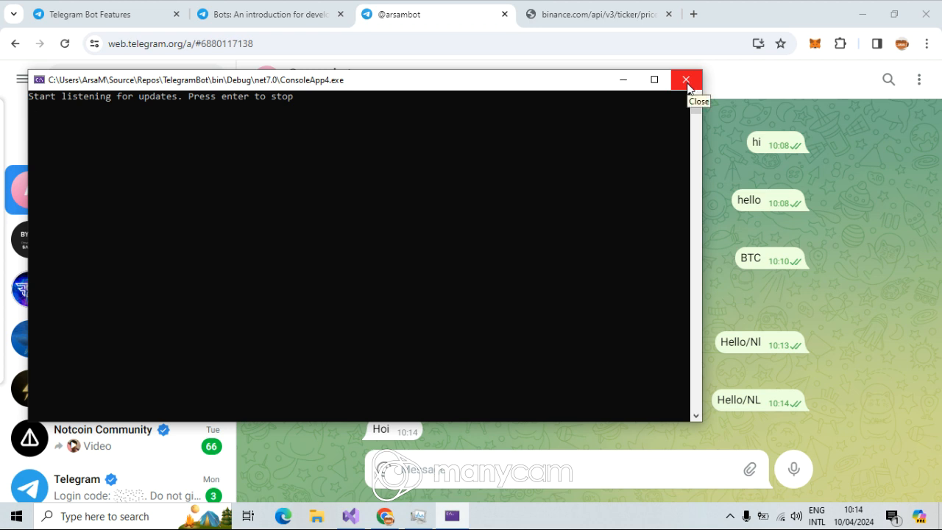
mouse_move(685, 79)
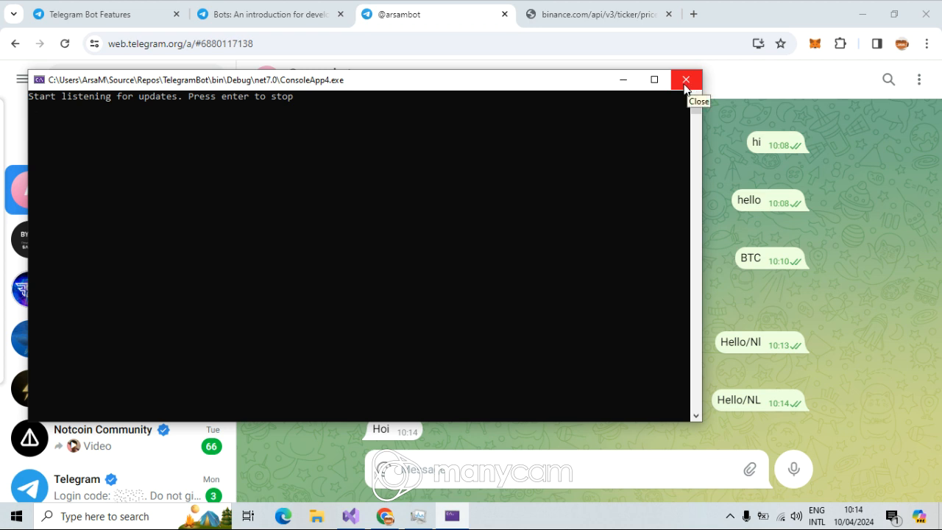